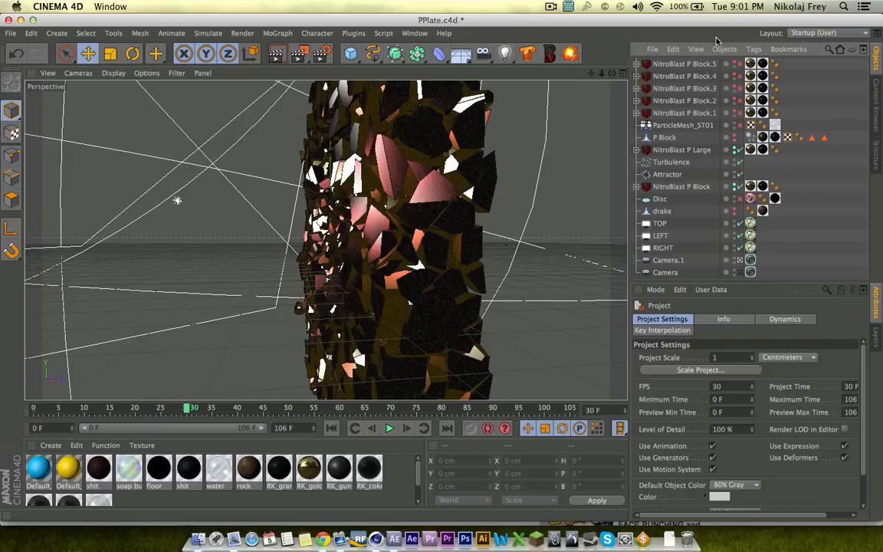
mouse_move(621, 44)
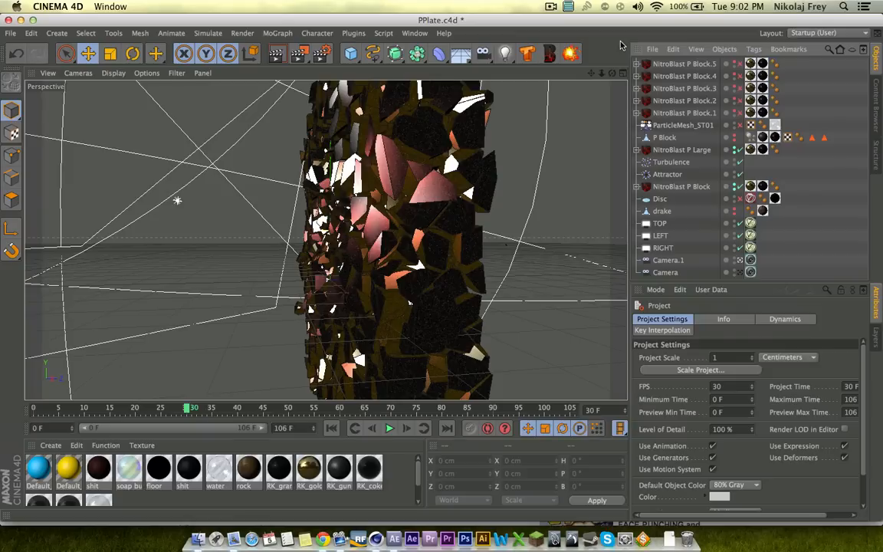
mouse_move(552, 92)
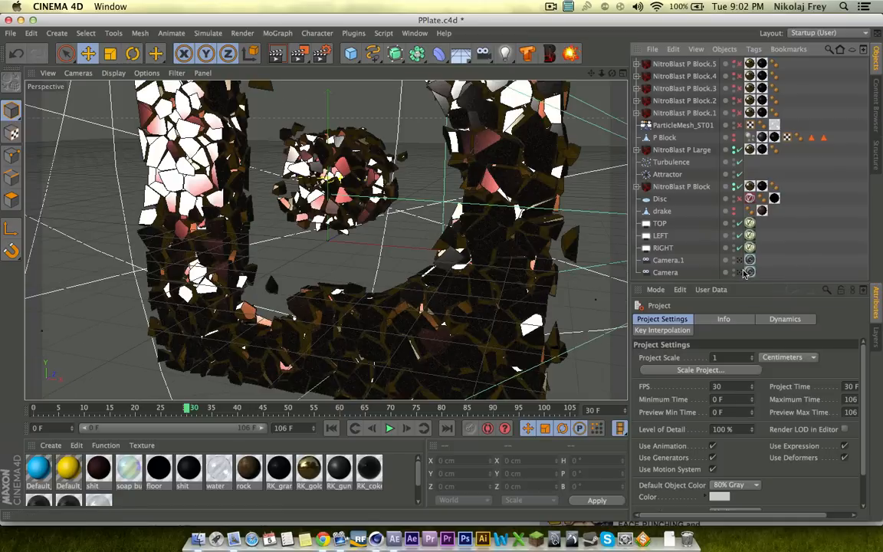
- Restore the original camera view, then enable Multi-Pass and Post Effects in Render Settings
click(749, 272)
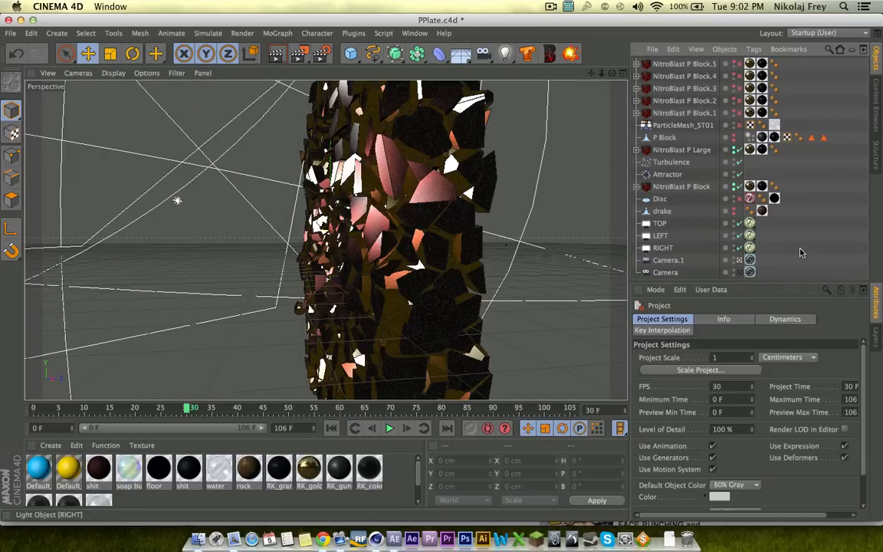
mouse_move(800, 253)
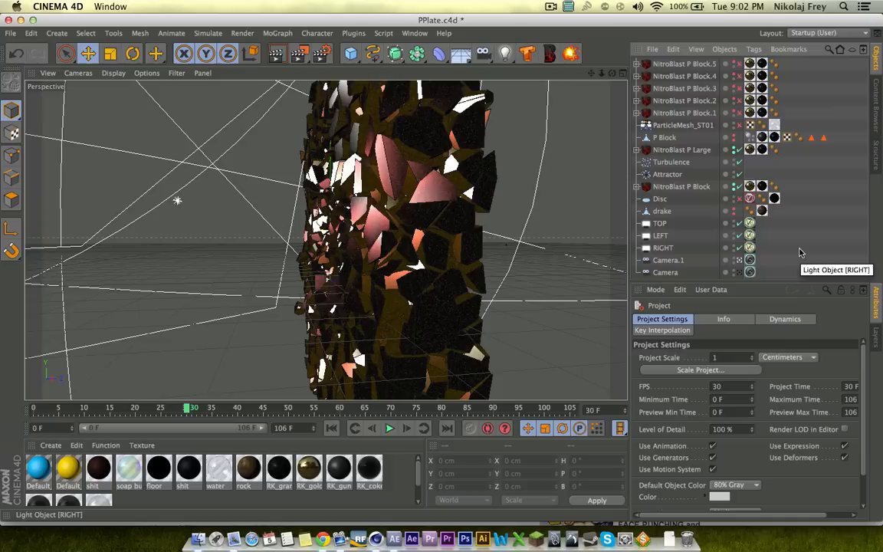
mouse_move(800, 240)
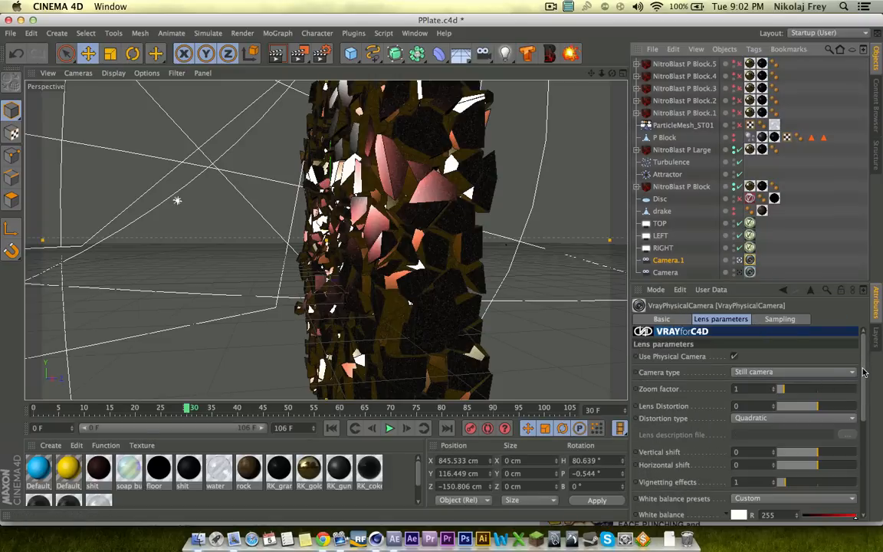
scroll(down, 3)
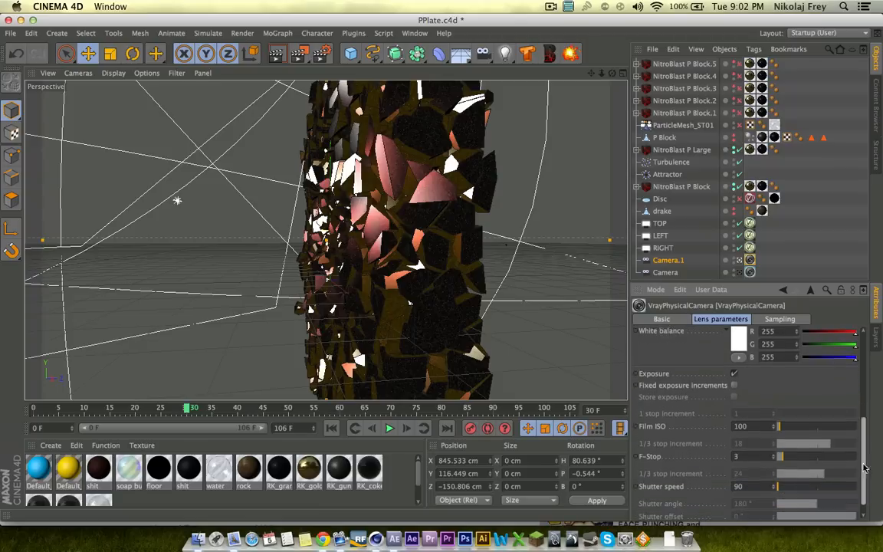
scroll(down, 3)
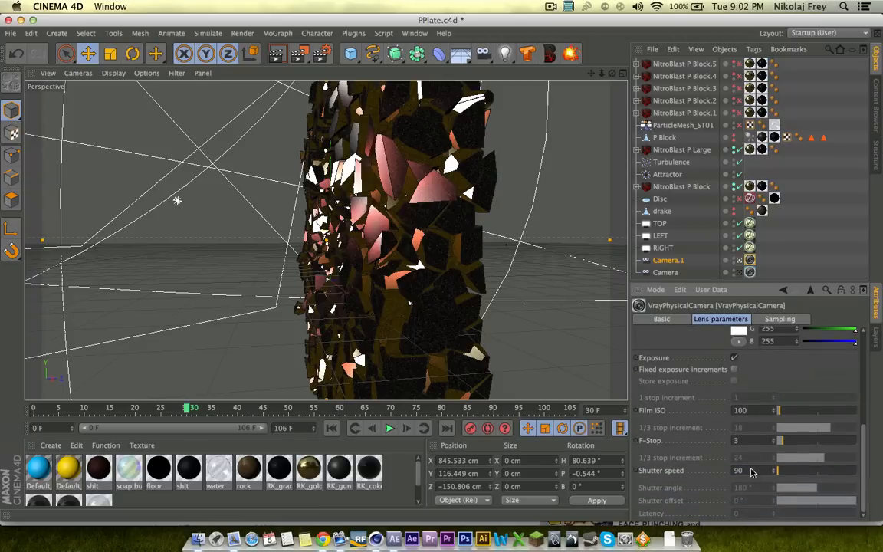
mouse_move(865, 184)
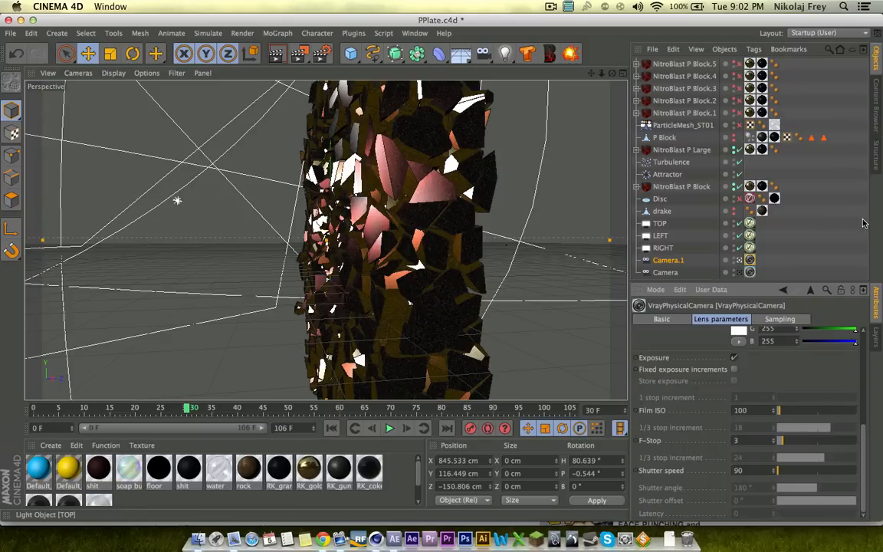
mouse_move(792, 325)
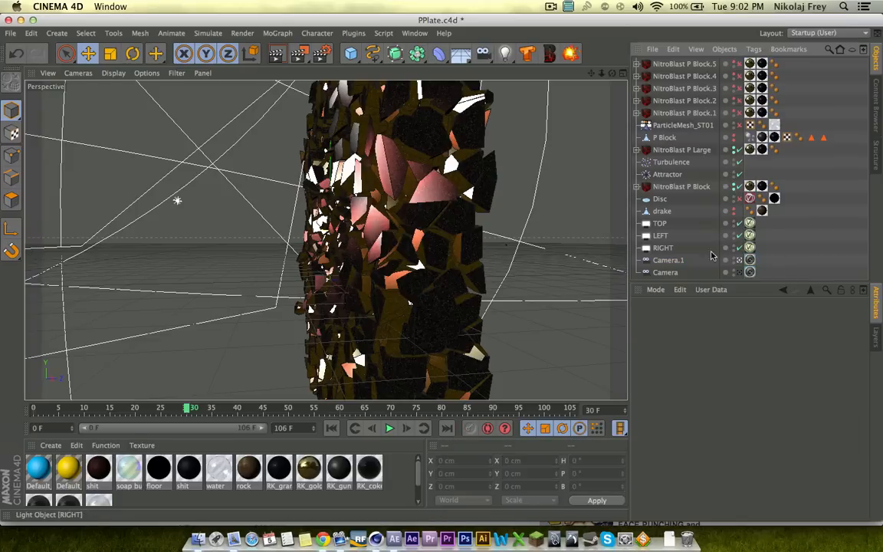
click(668, 259)
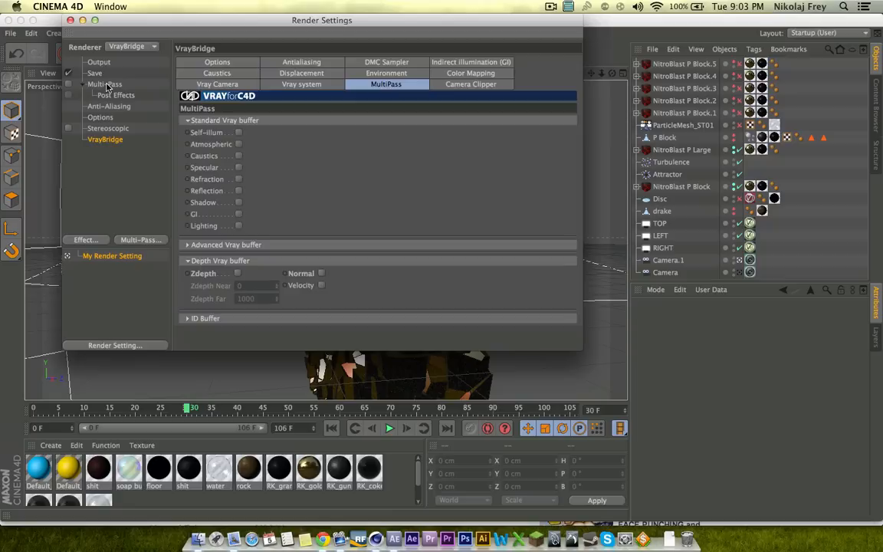
click(105, 84)
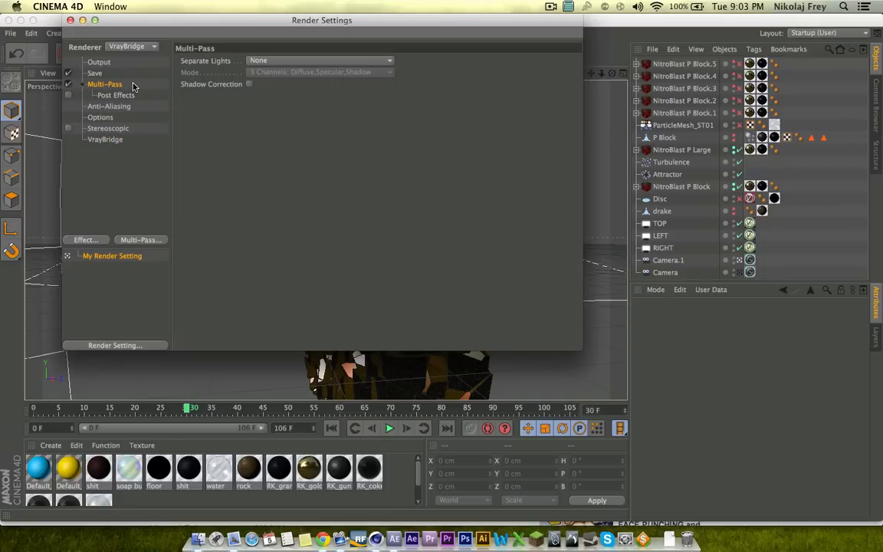
mouse_move(268, 75)
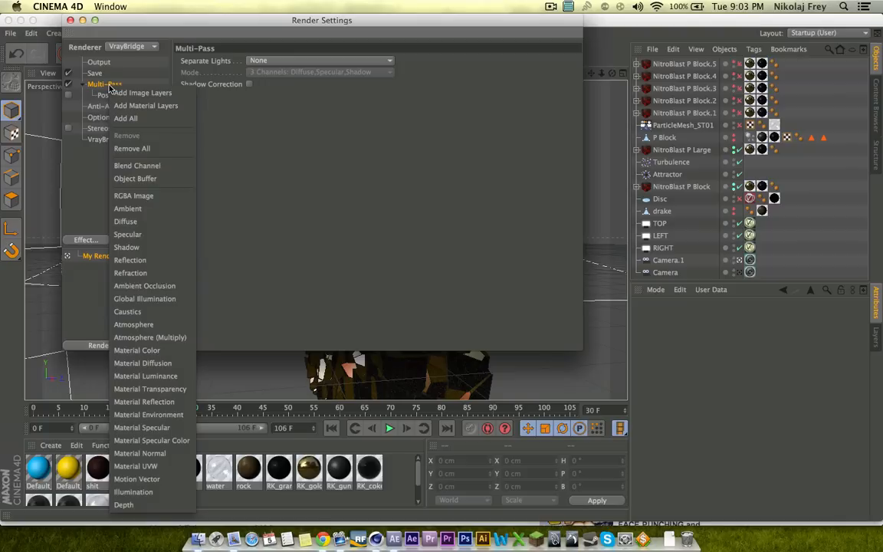
mouse_move(133, 196)
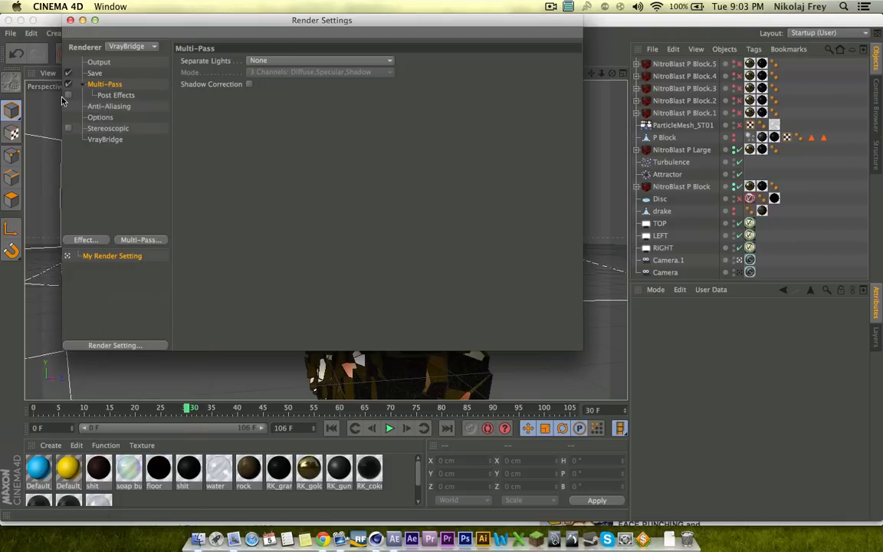
click(116, 95)
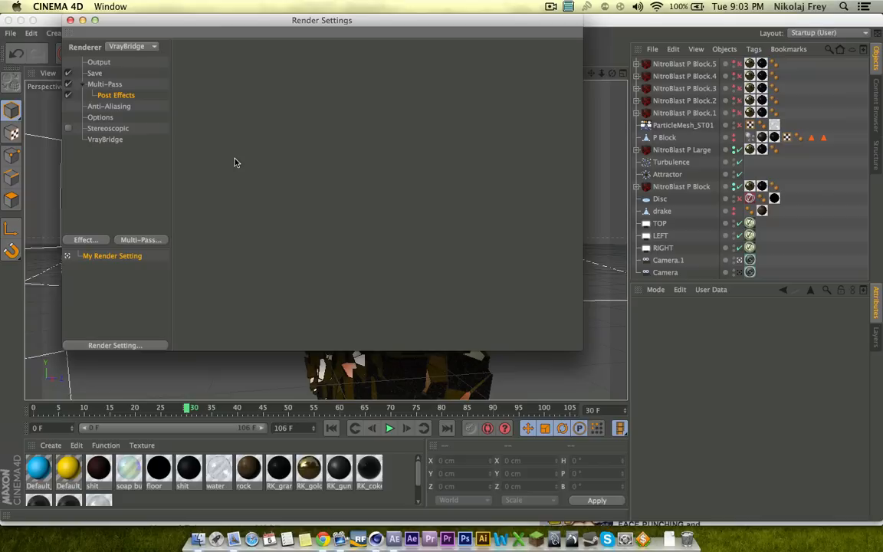
mouse_move(149, 187)
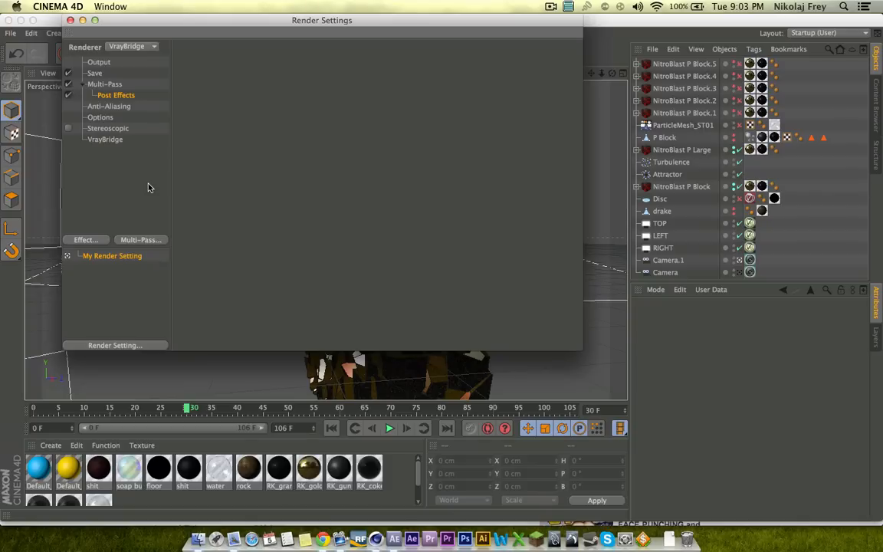
mouse_move(138, 174)
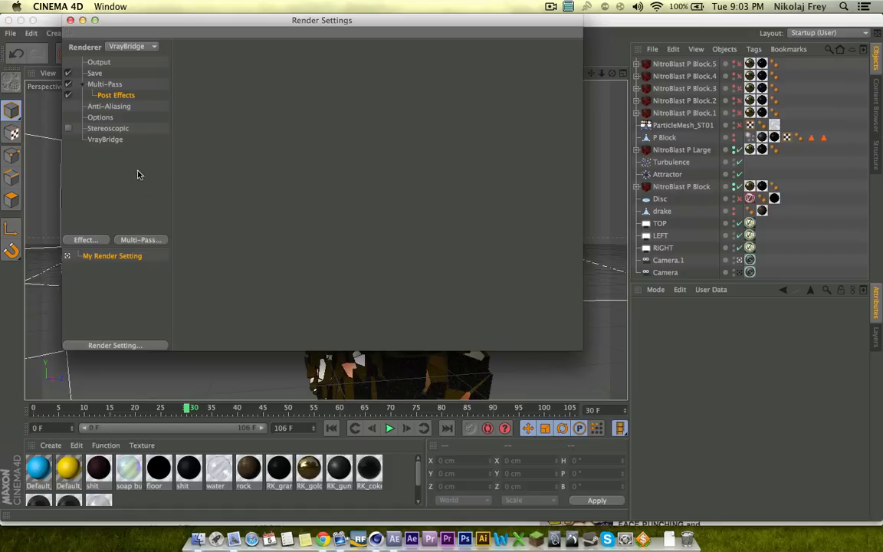
- Enable the Zdepth buffer in the VrayBridge multipass settings
click(105, 138)
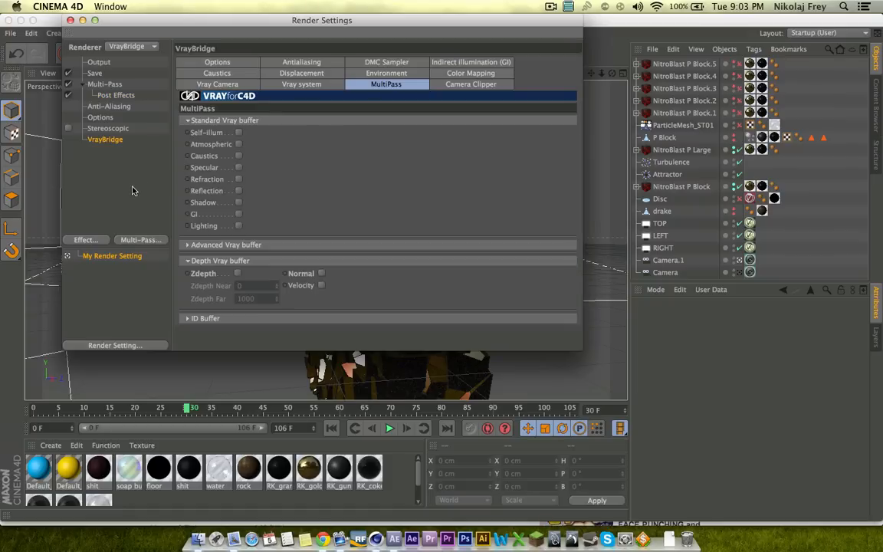
click(218, 62)
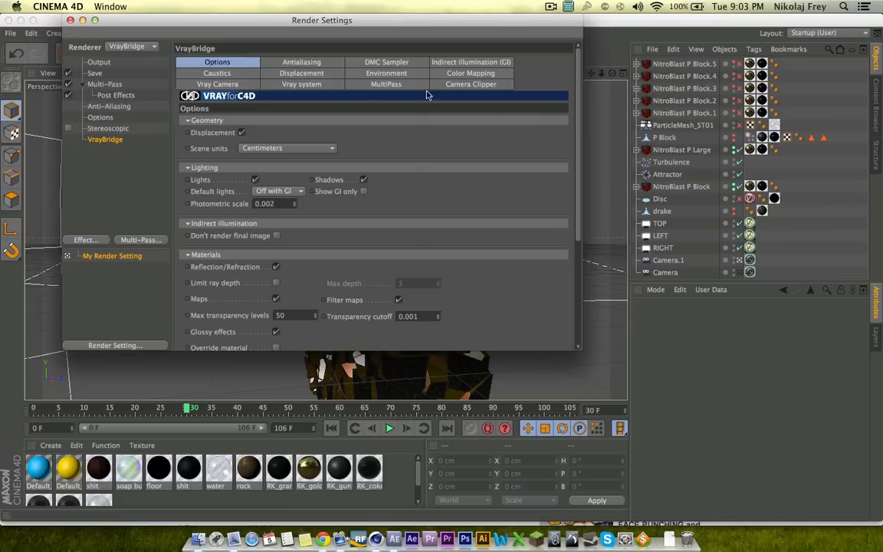
click(385, 83)
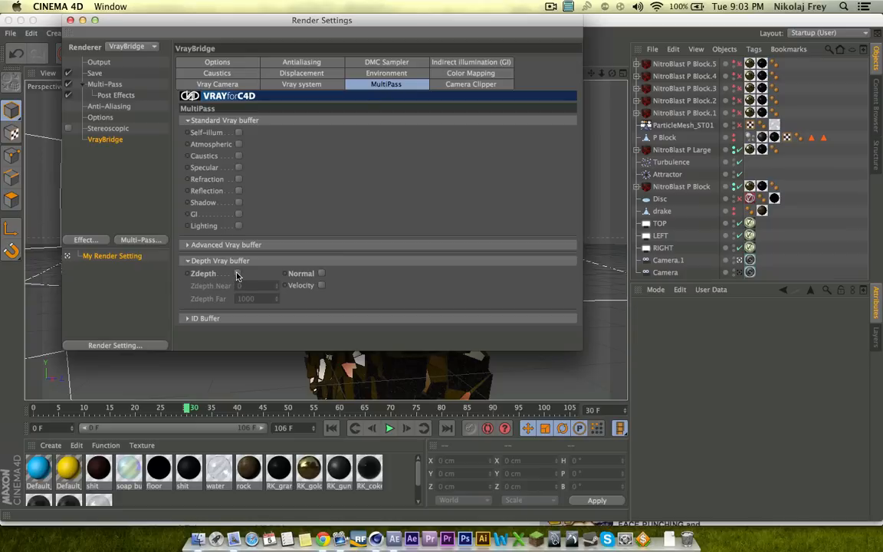
click(237, 273)
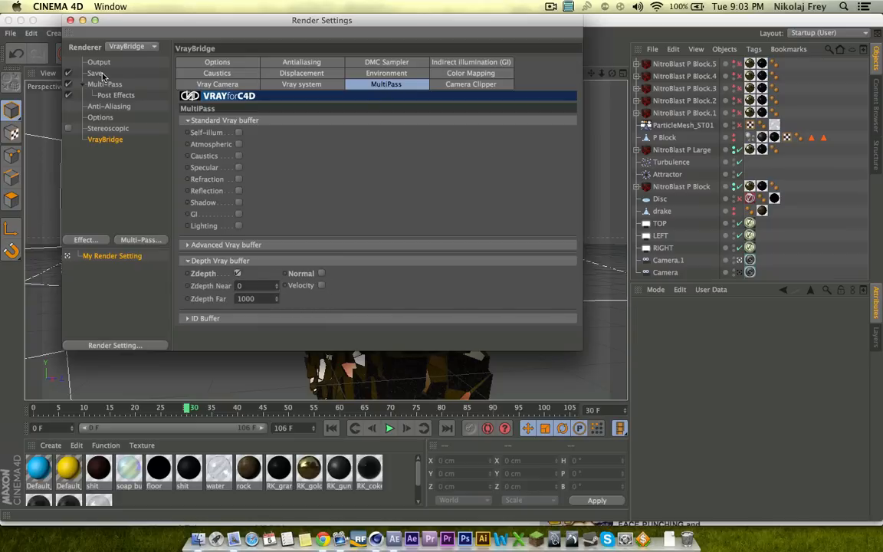
- Save multi-pass images as 'depth p plate 2' in TIFF (PSD Layers) format
click(95, 73)
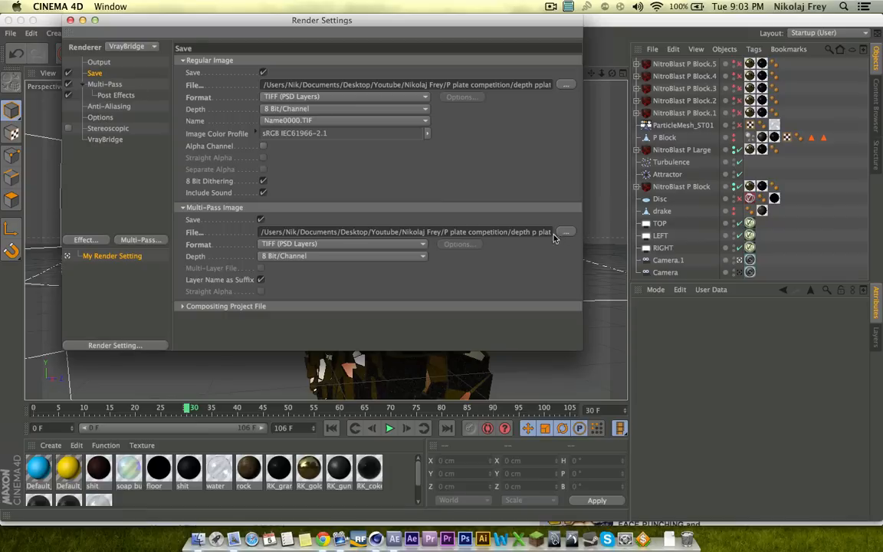
click(565, 231)
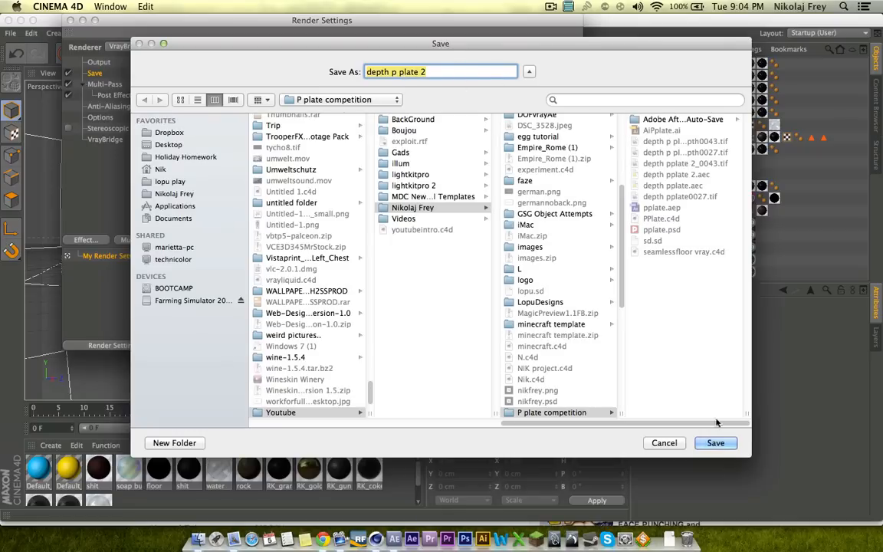
click(715, 442)
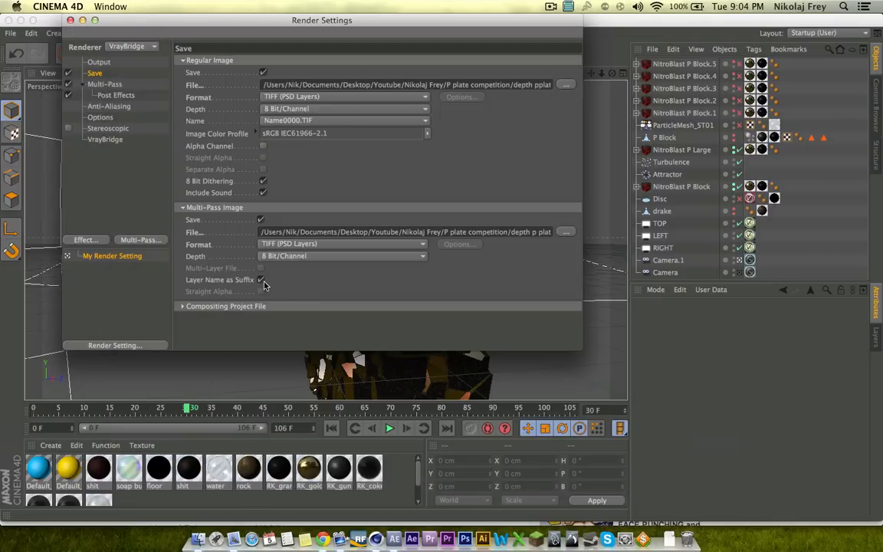
click(345, 244)
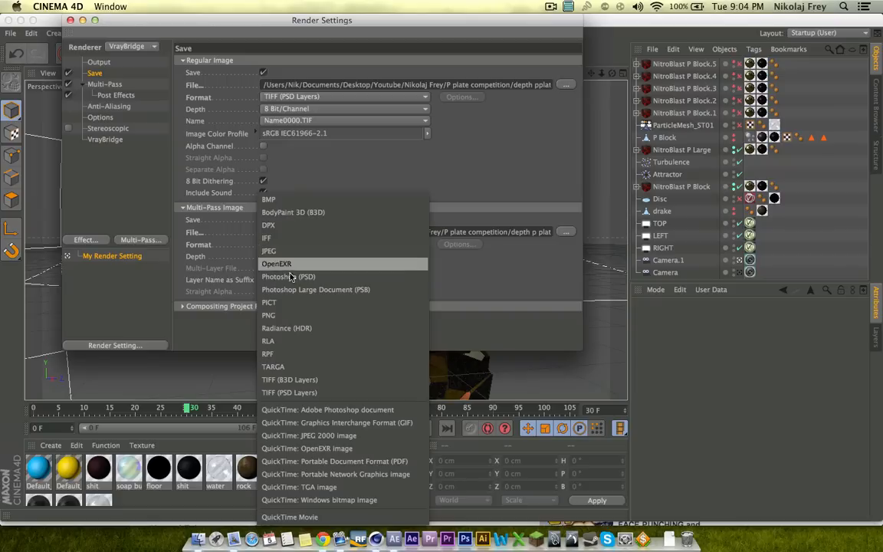
mouse_move(318, 393)
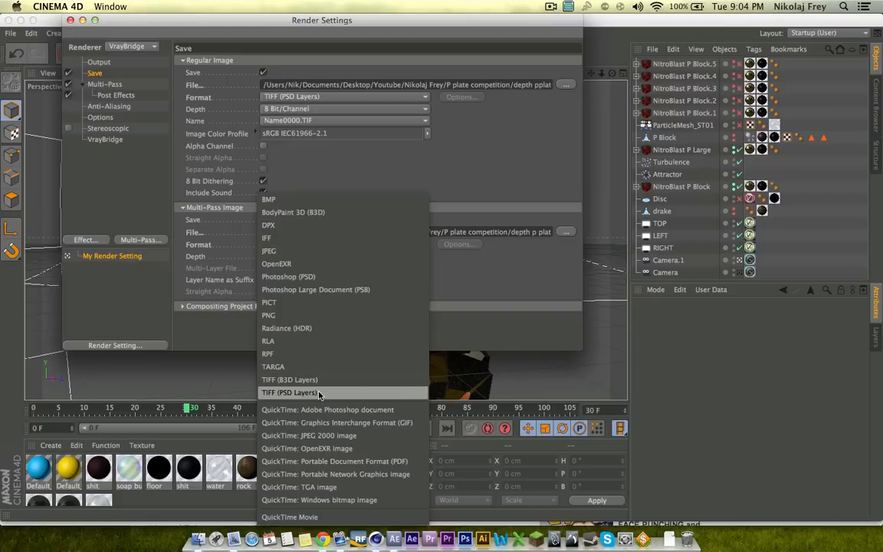
click(289, 392)
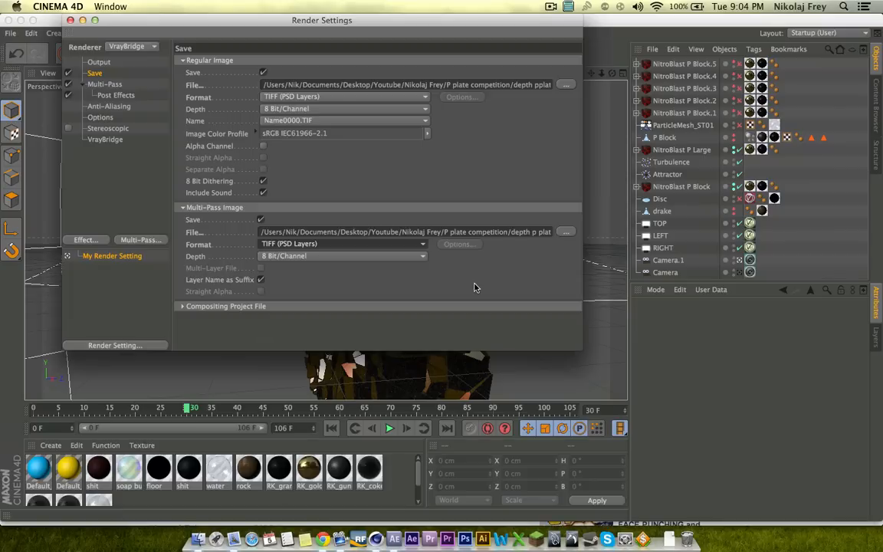
mouse_move(385, 180)
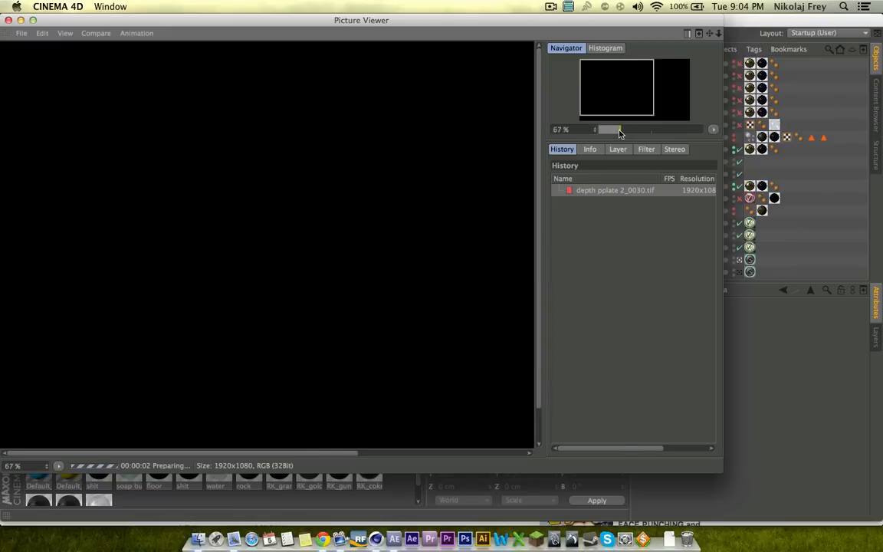
- Close the Picture Viewer render and confirm stopping the external renderer
drag(619, 128, 608, 128)
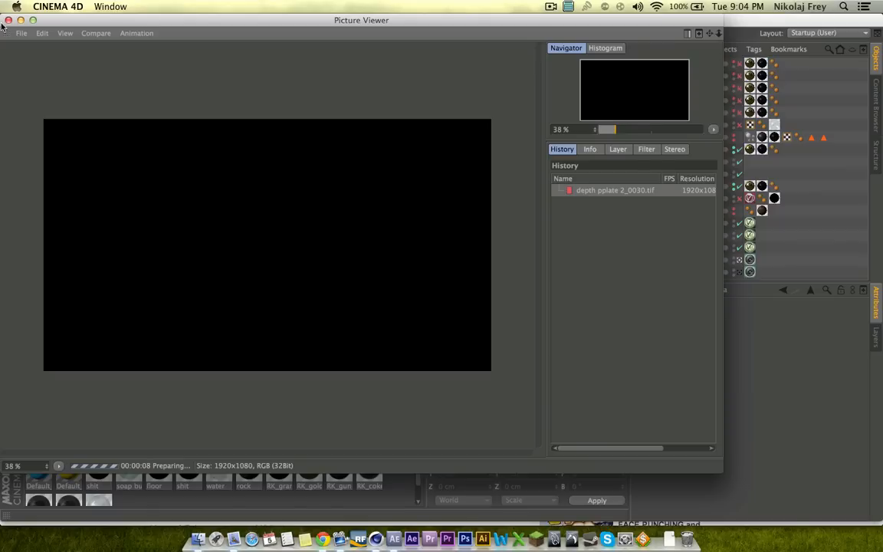
click(8, 20)
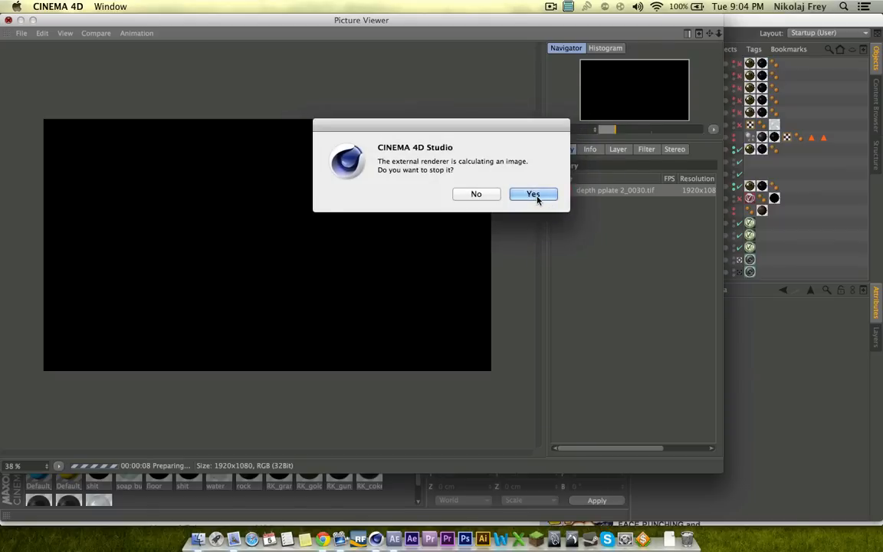
click(533, 194)
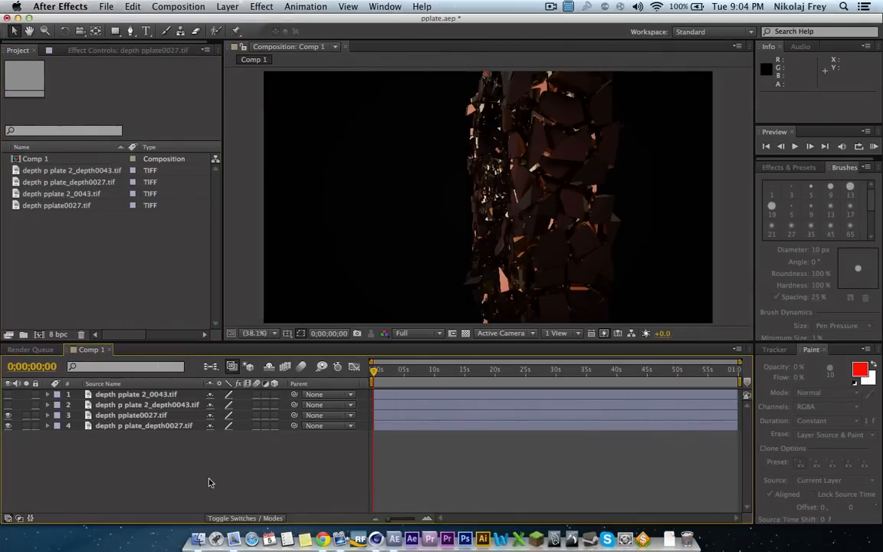
mouse_move(541, 126)
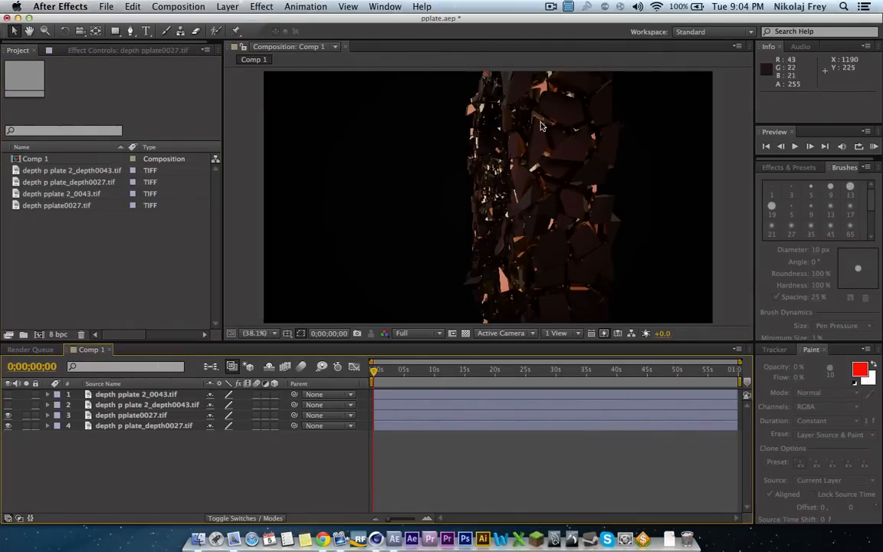
mouse_move(535, 181)
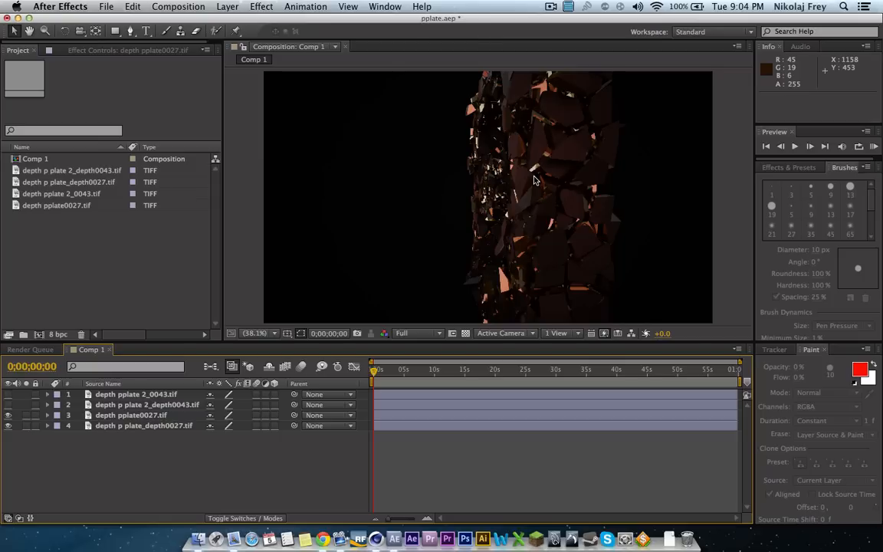
mouse_move(173, 519)
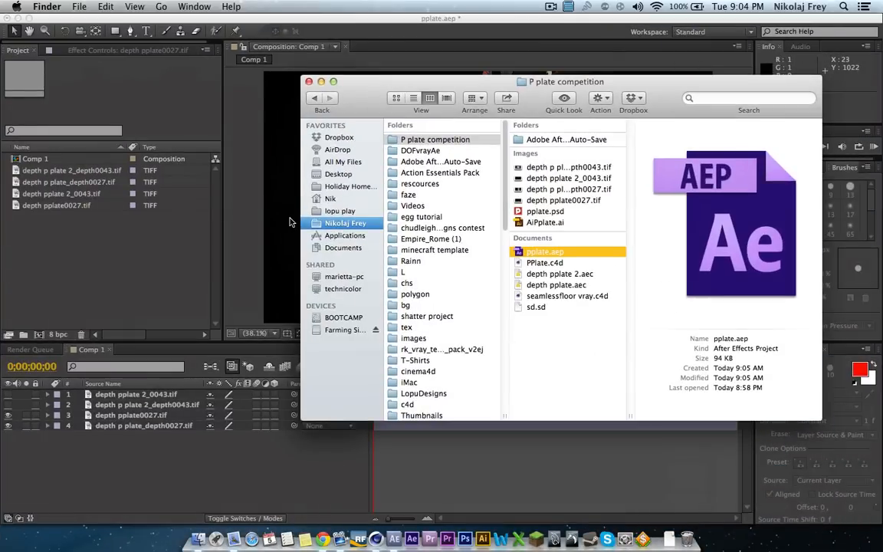
- Inspect depth p plate_depth0027.tif in the P plate competition folder, then close Finder
click(493, 189)
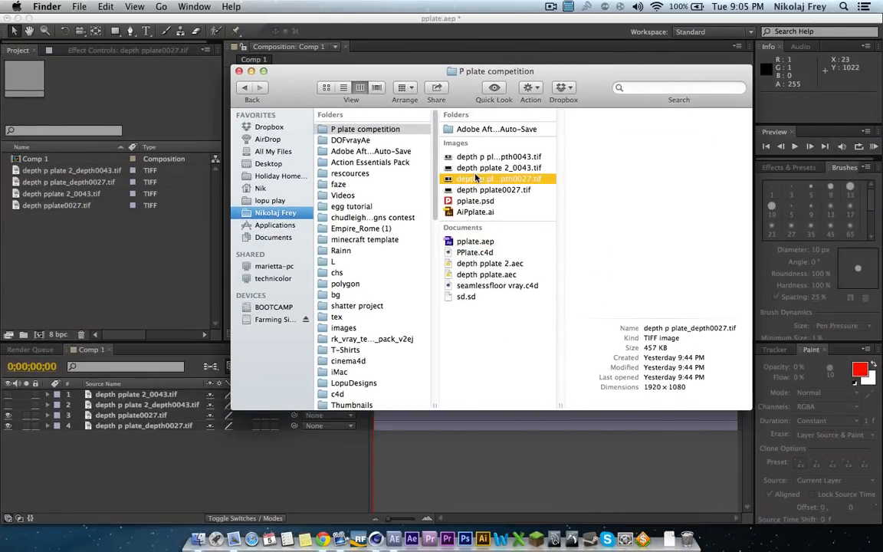
click(493, 91)
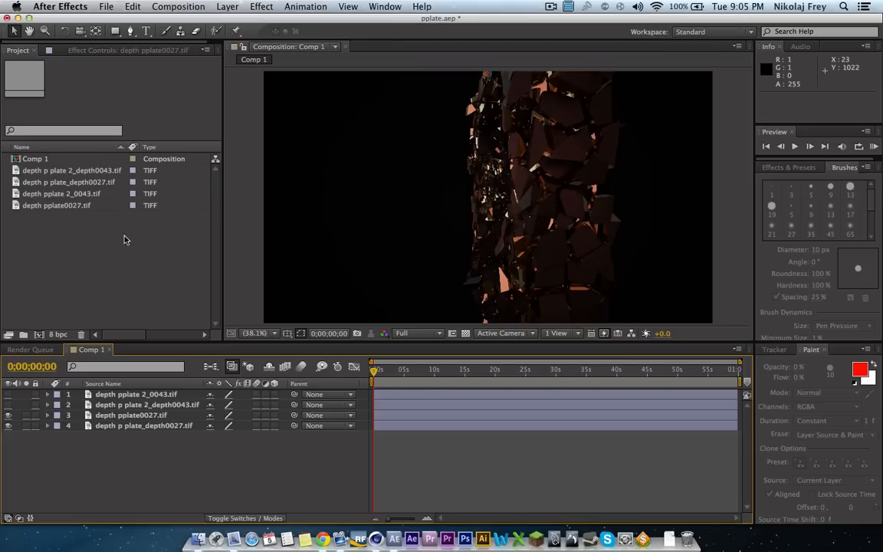
- Preview the colour render and depth pass footage, then select layer 3 in Comp 1
click(57, 204)
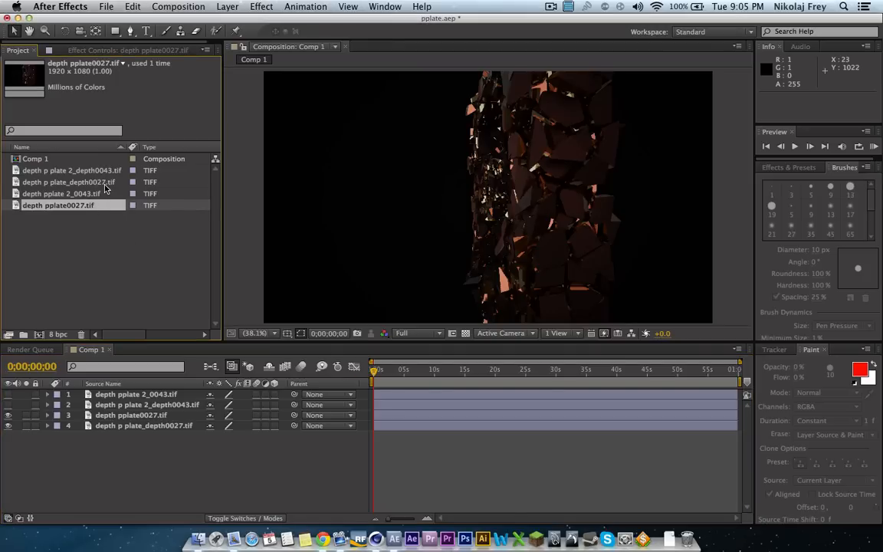
click(69, 181)
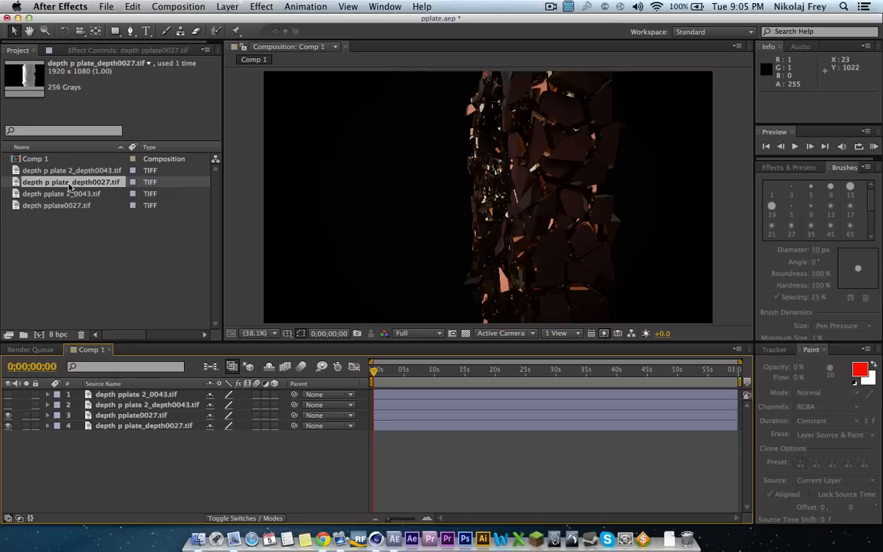
click(131, 415)
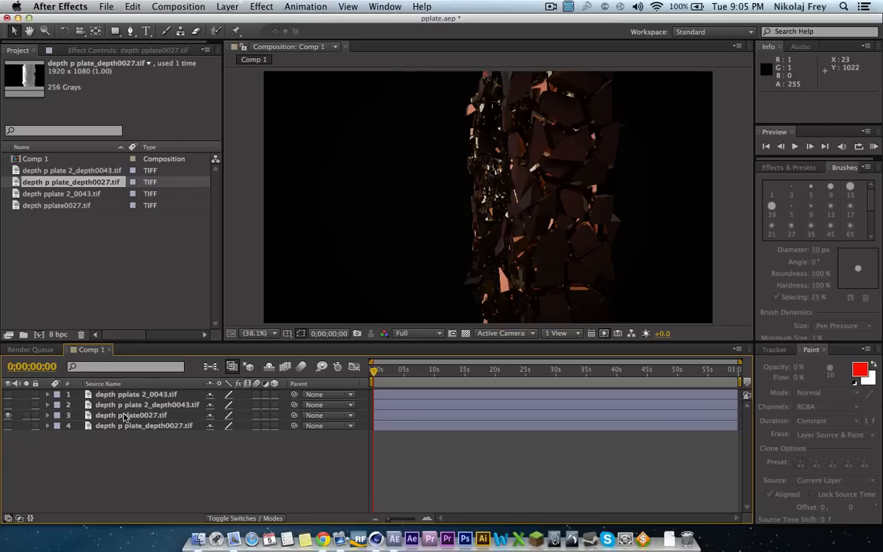
click(130, 415)
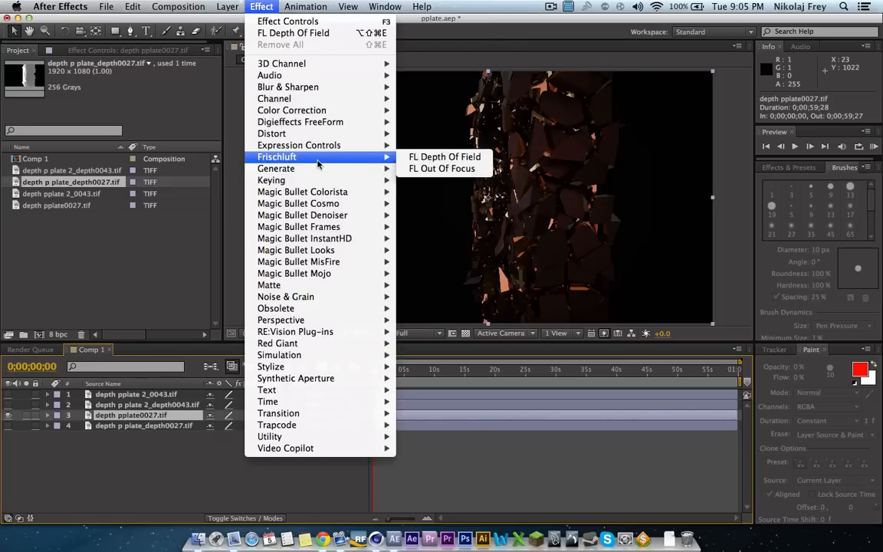
- Apply FL Depth Of Field using layer 4 as depth, radius 45, focal point about 245
click(445, 157)
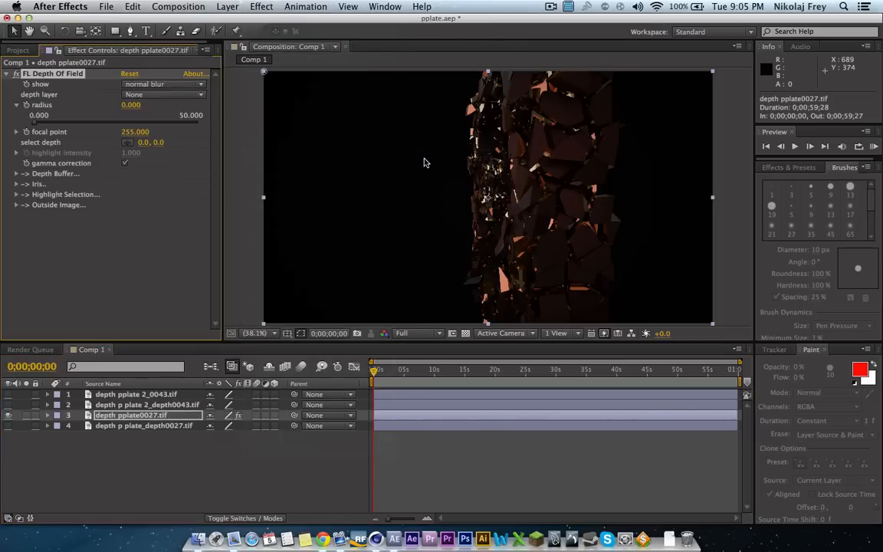
click(161, 94)
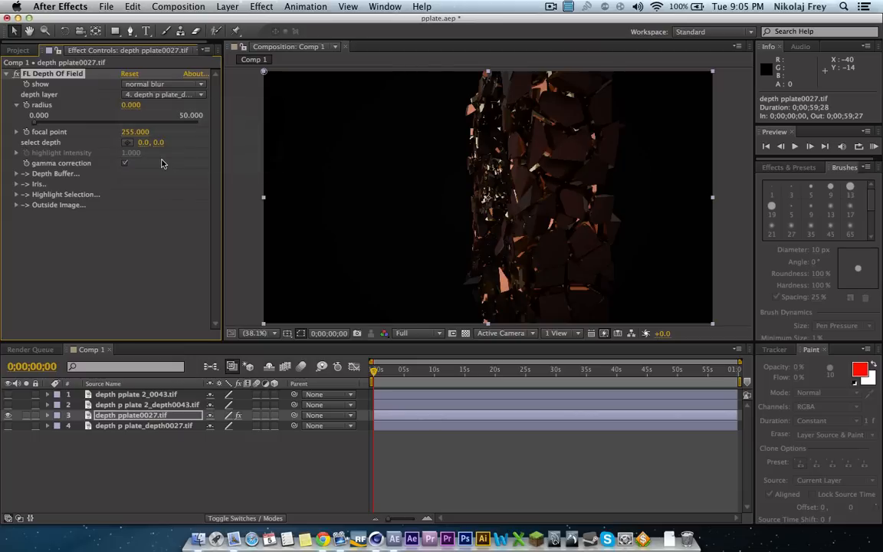
mouse_move(100, 143)
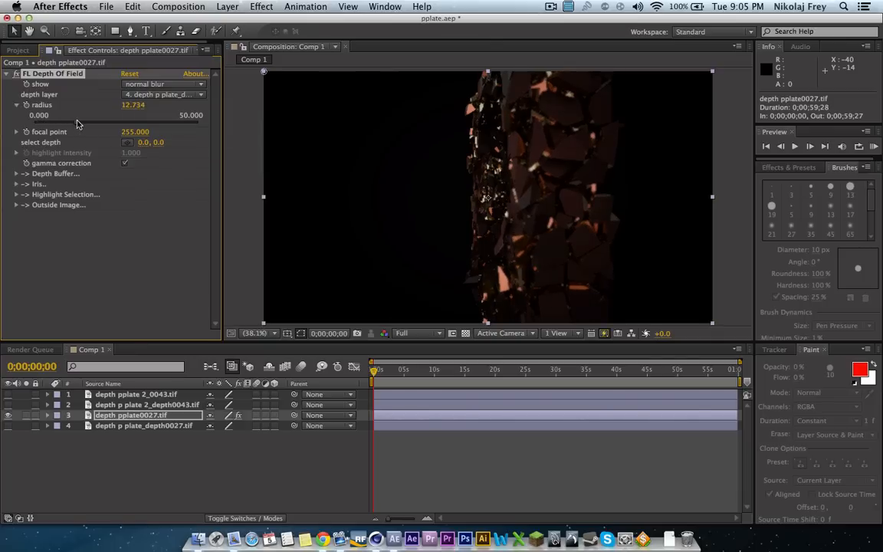
drag(133, 106, 140, 105)
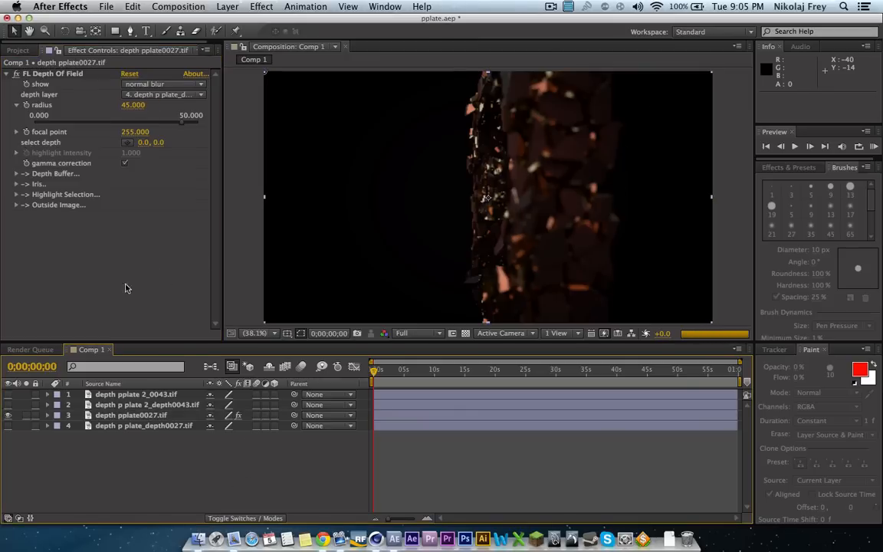
mouse_move(319, 466)
text(59.000)
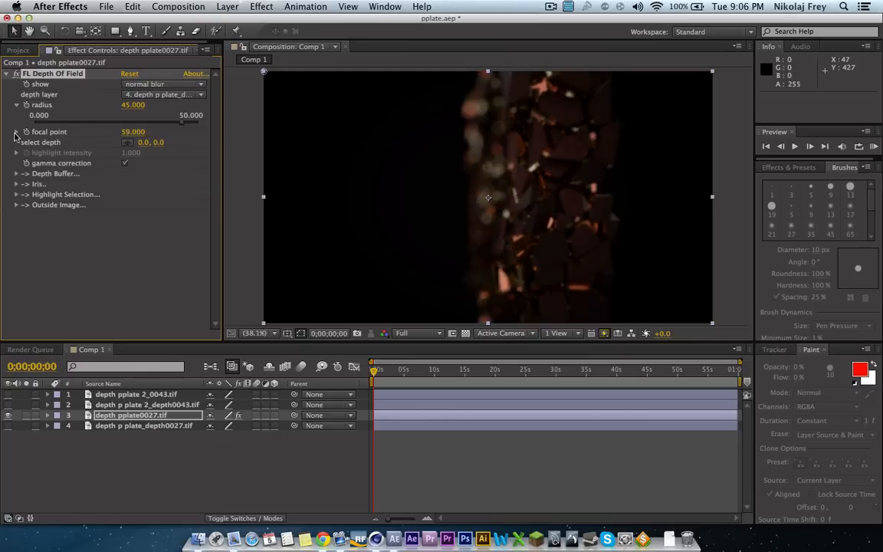
drag(132, 131, 143, 131)
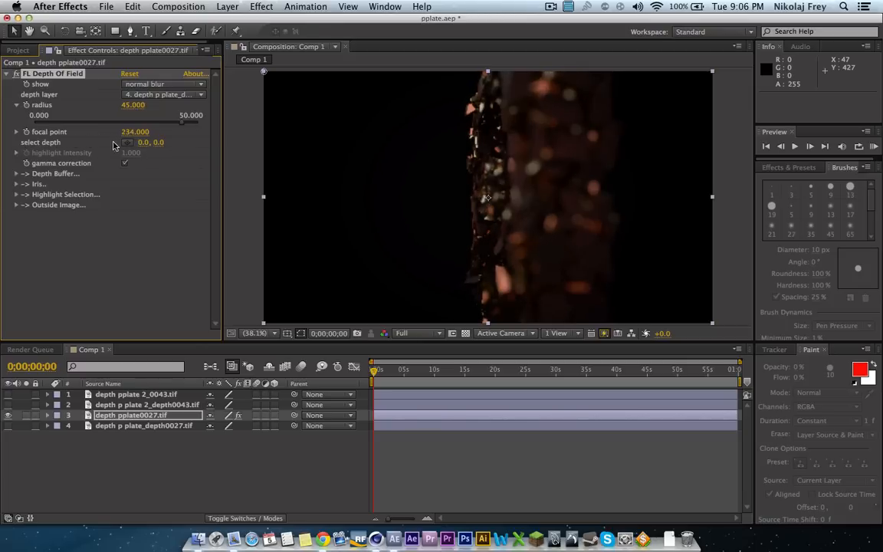
drag(135, 131, 175, 131)
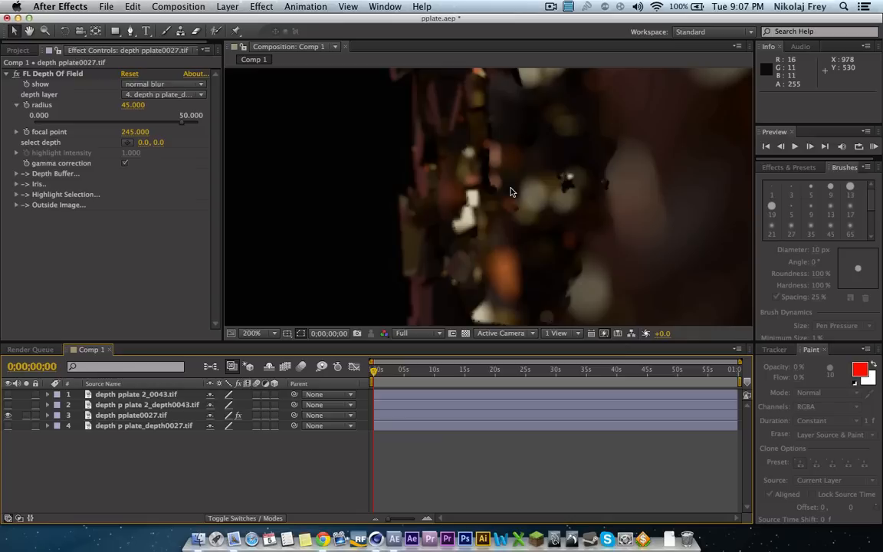
mouse_move(585, 225)
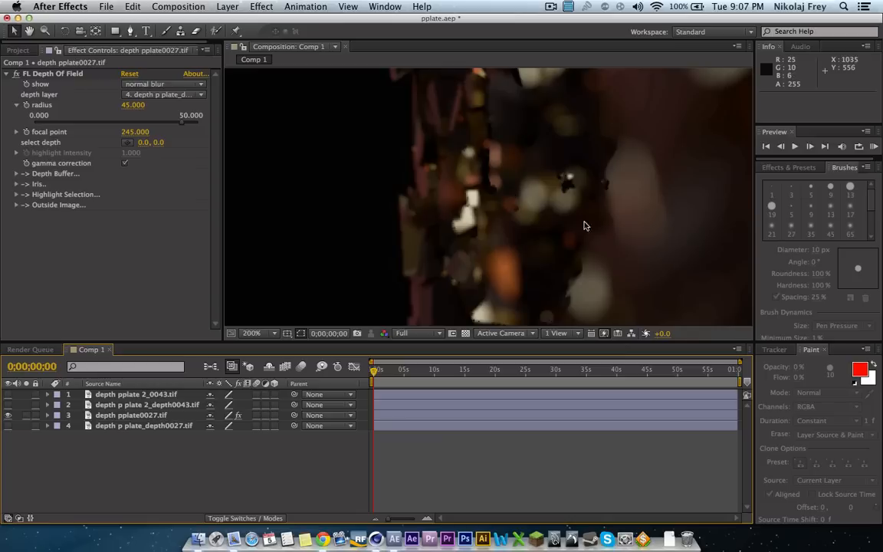
mouse_move(608, 173)
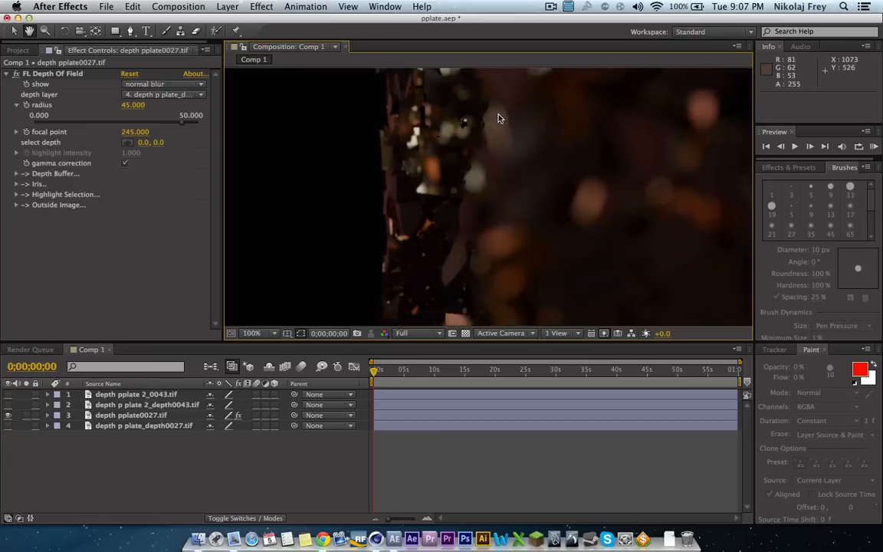
click(253, 333)
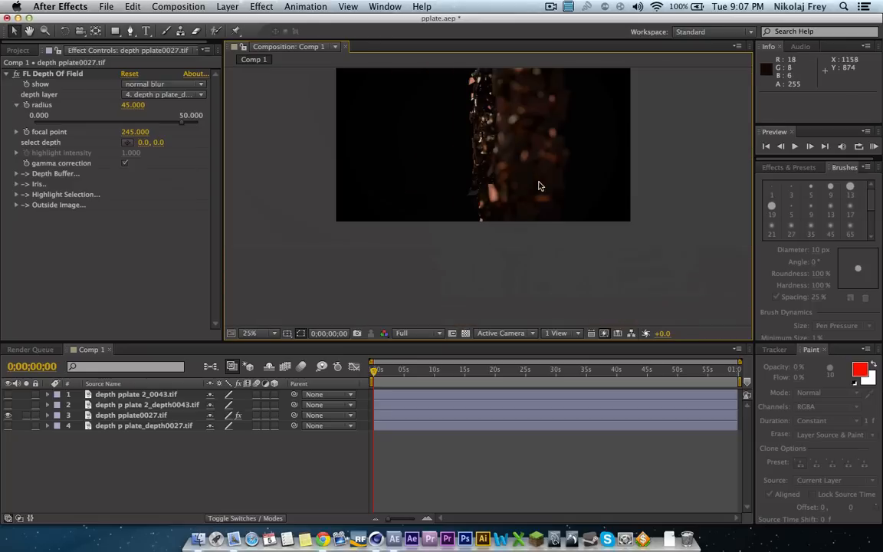
click(257, 332)
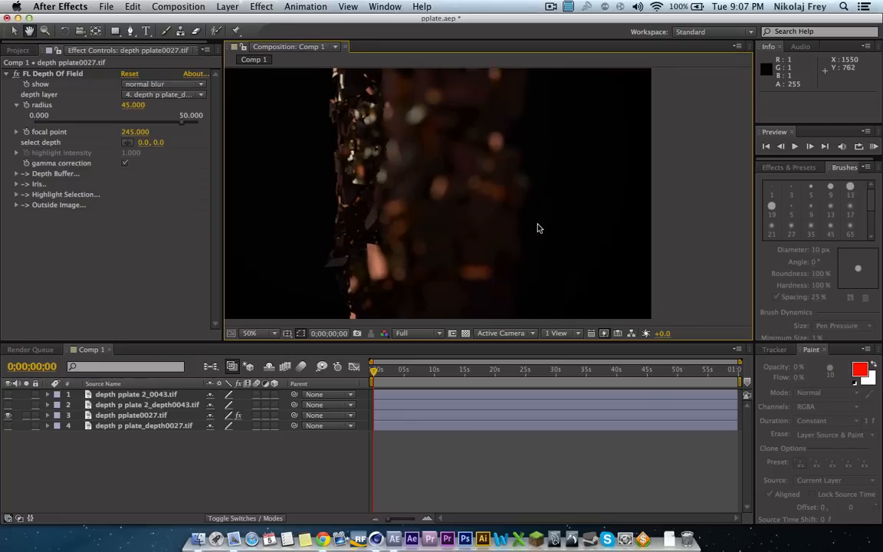
click(259, 333)
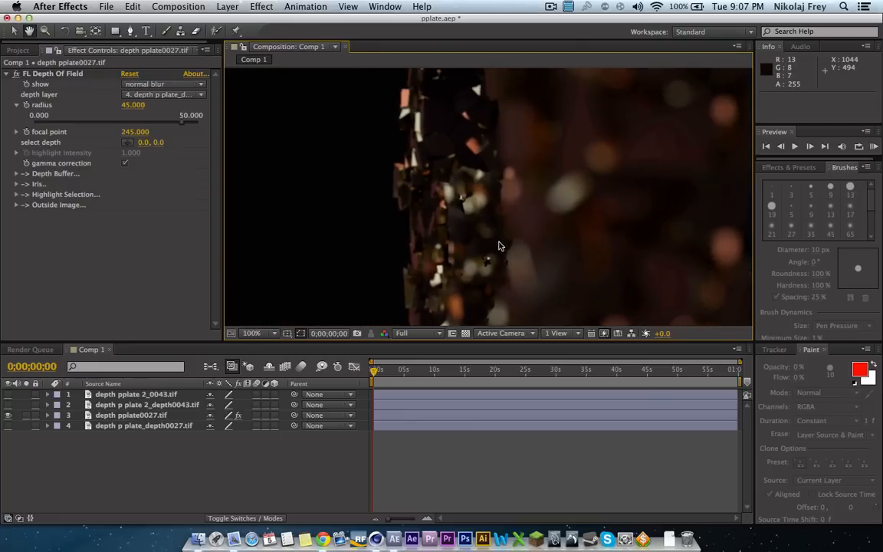
click(252, 332)
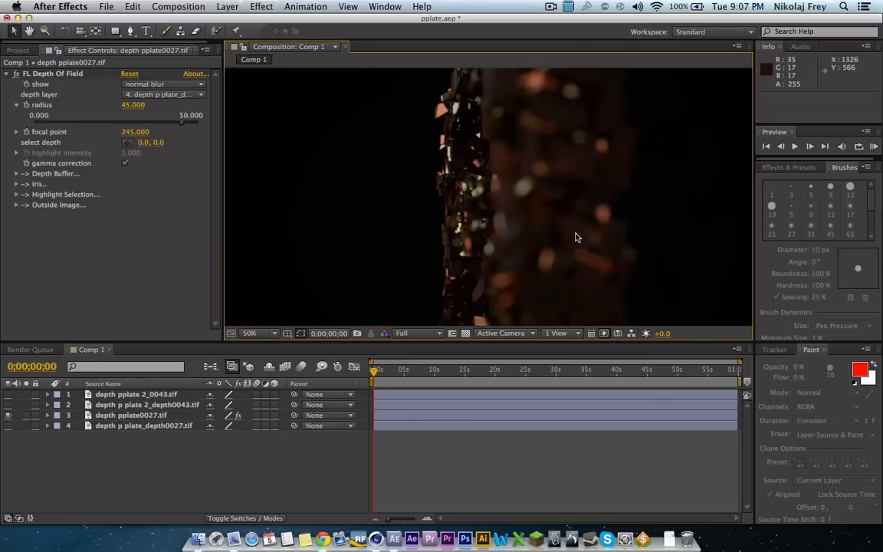
mouse_move(14, 429)
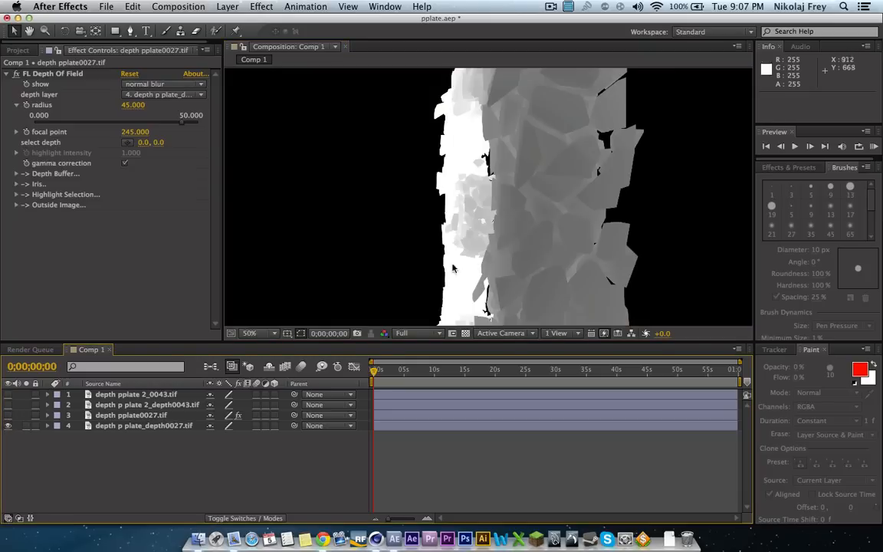
- Zoom the viewer in and out on the grayscale depth pass
click(250, 333)
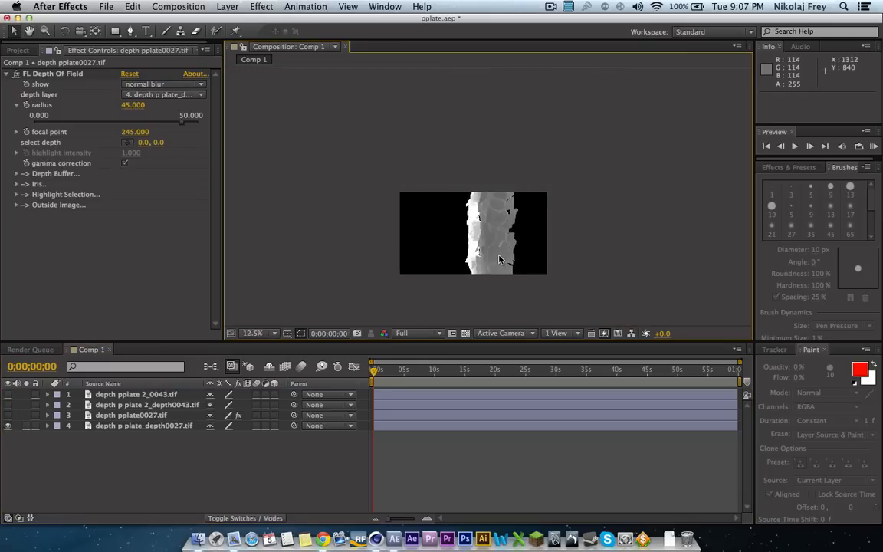
click(252, 333)
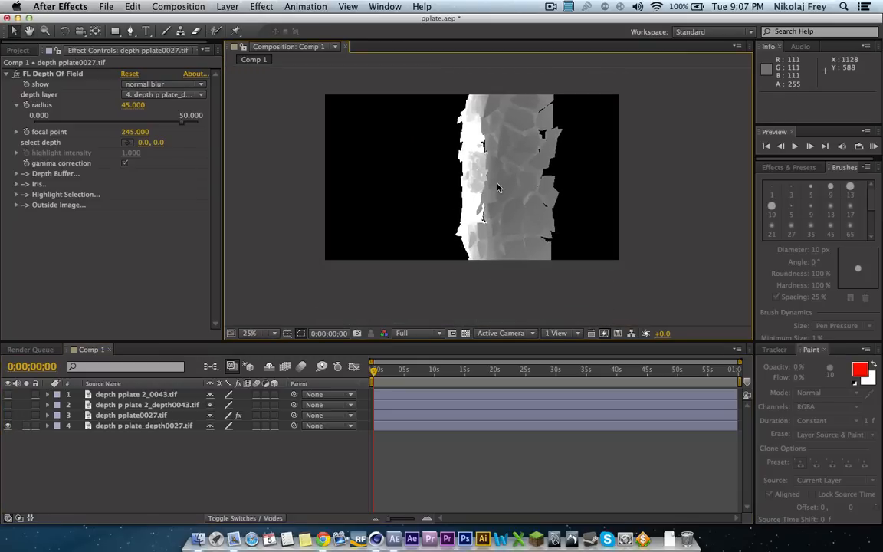
click(249, 333)
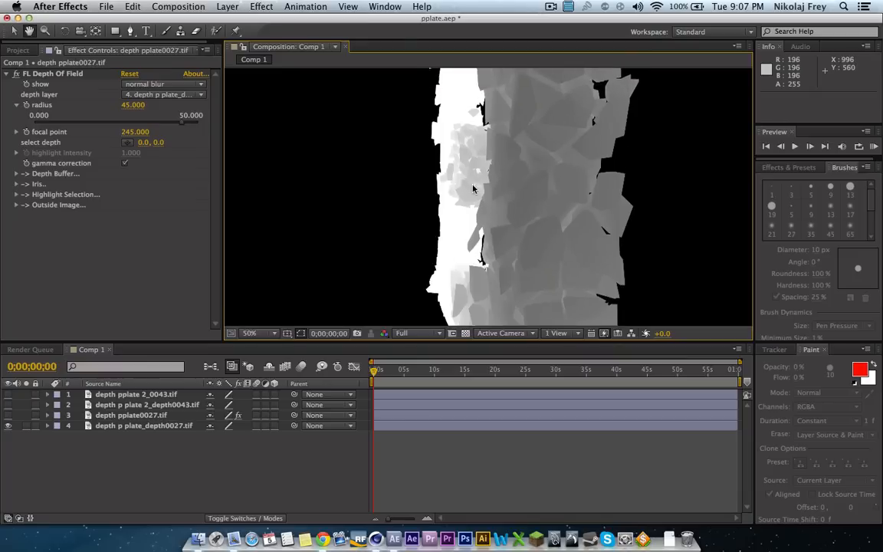
click(254, 333)
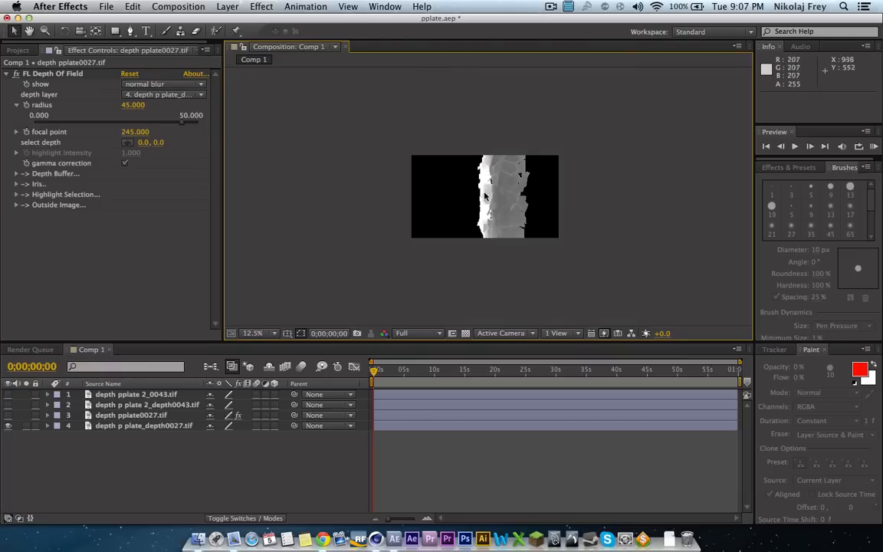
click(253, 333)
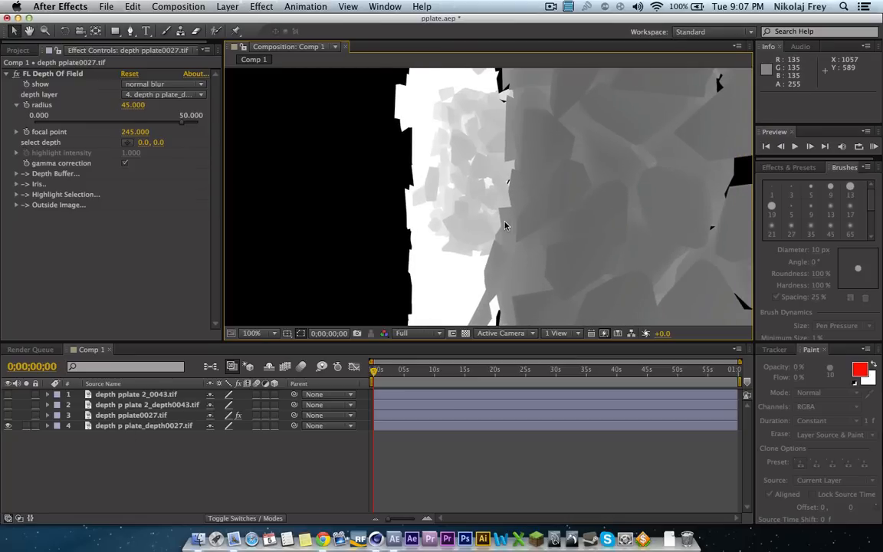
- Expand Outside Image, toggle Highlight Selection, and view the whole depth frame at 25%
click(17, 204)
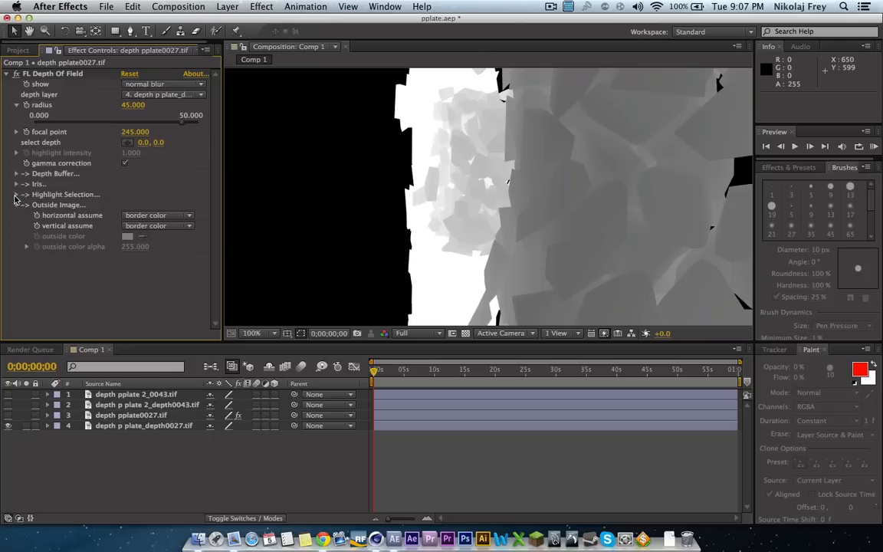
click(17, 194)
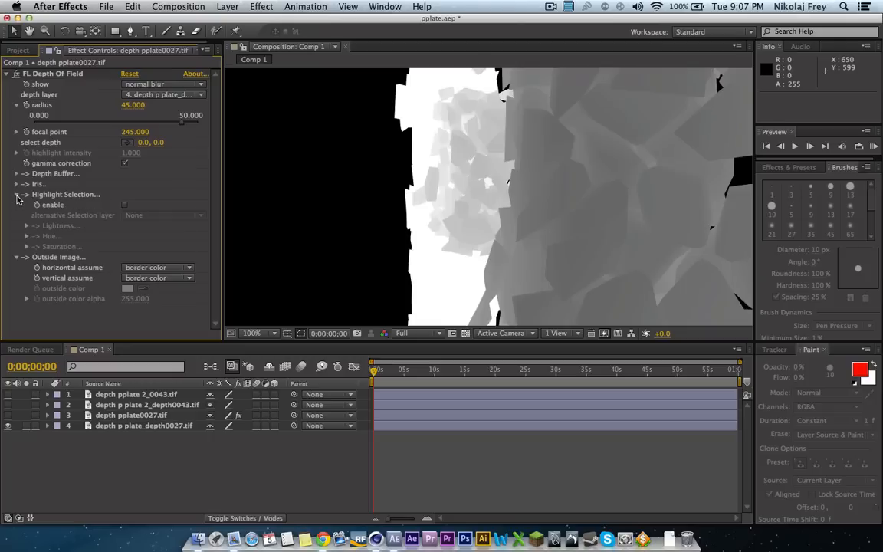
click(17, 193)
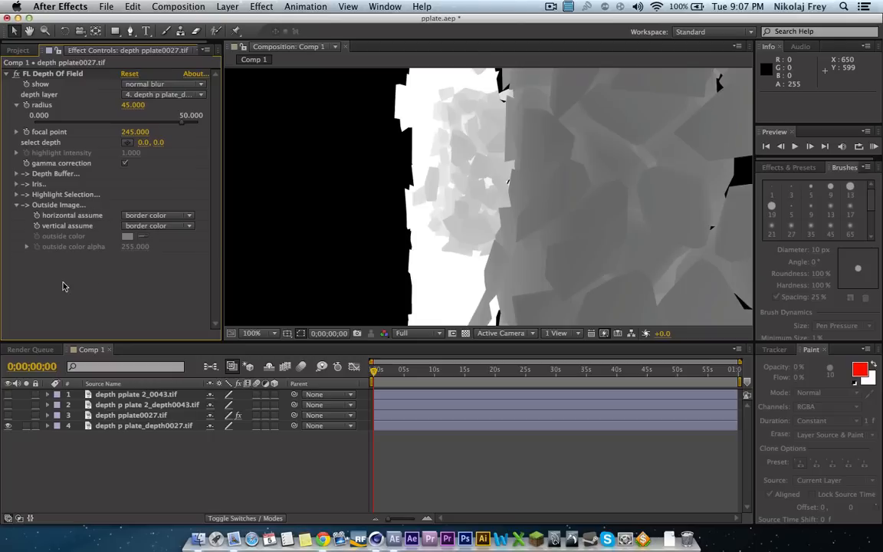
click(258, 333)
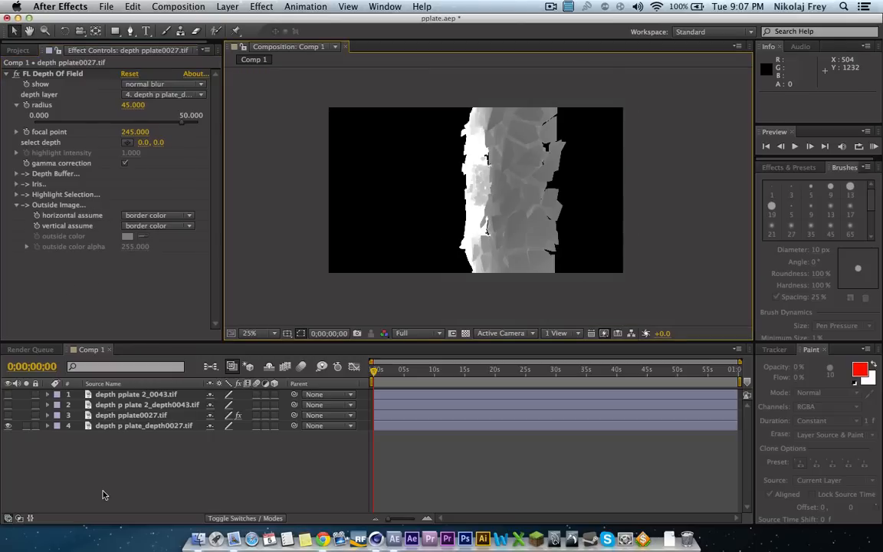
click(131, 415)
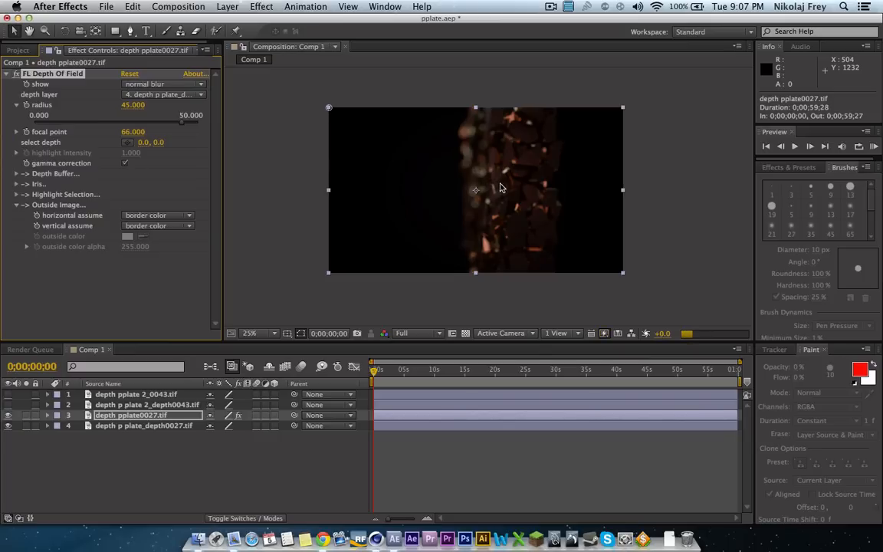
- Scrub the depth-of-field focal point through several values, settling at 274
click(258, 333)
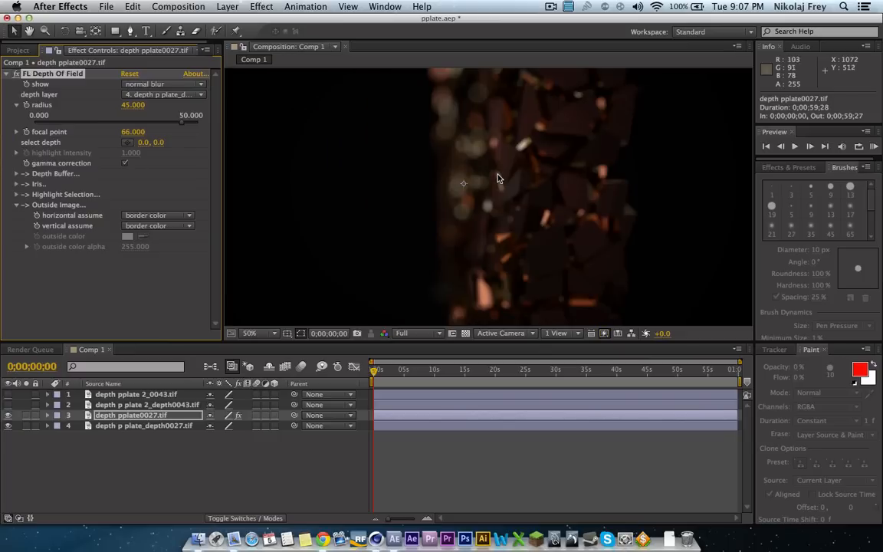
mouse_move(536, 231)
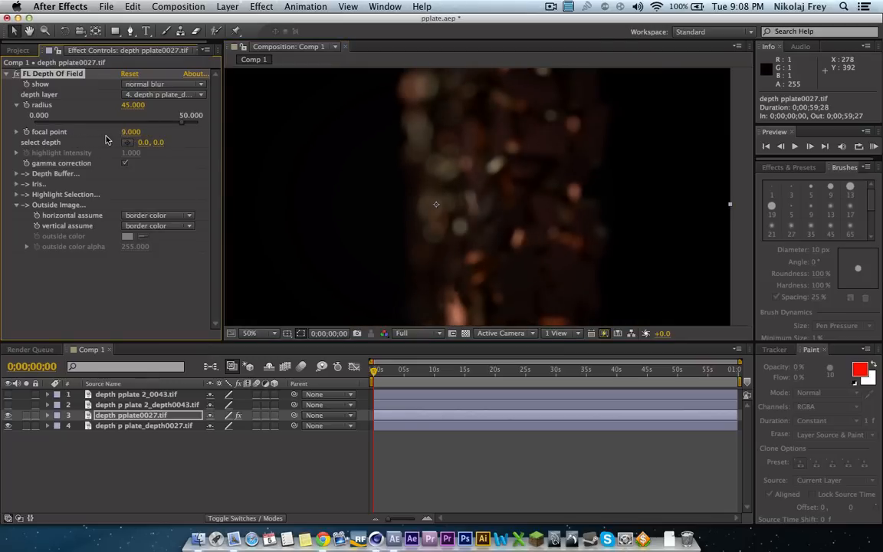
drag(131, 131, 192, 131)
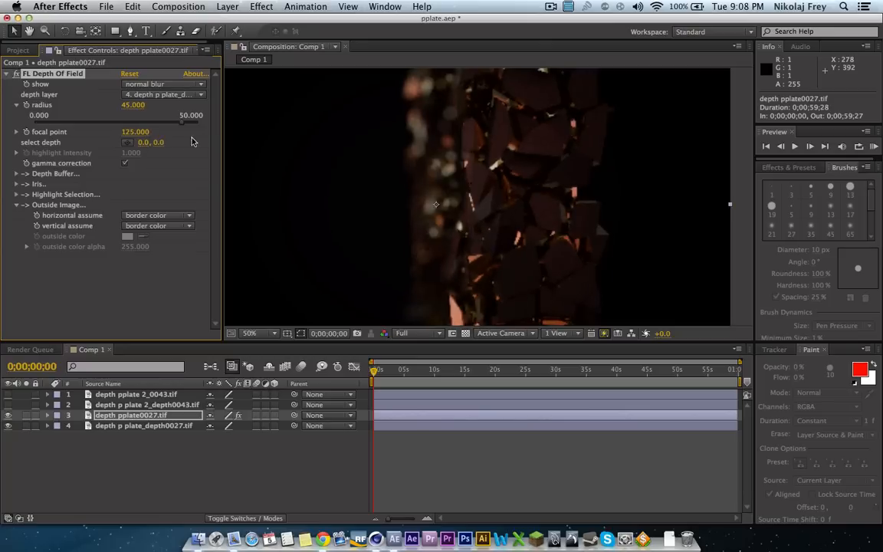
drag(135, 131, 122, 147)
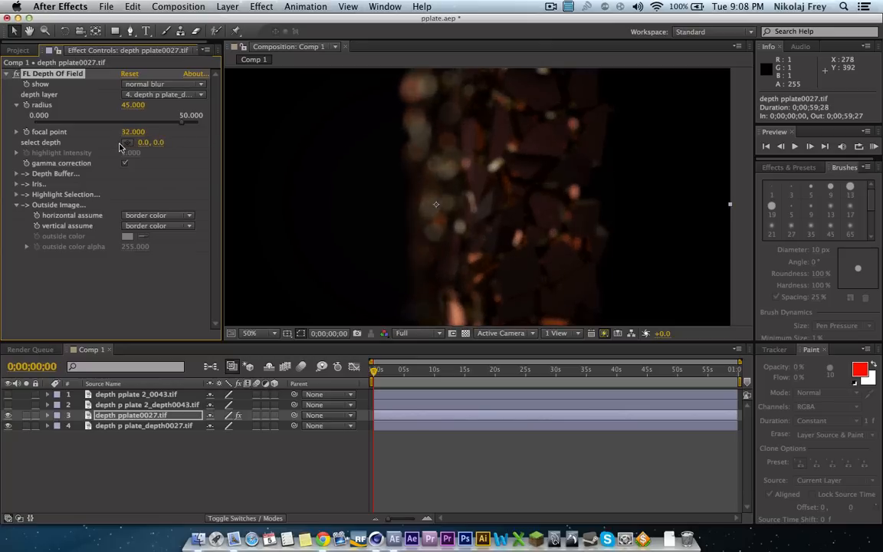
drag(133, 131, 161, 131)
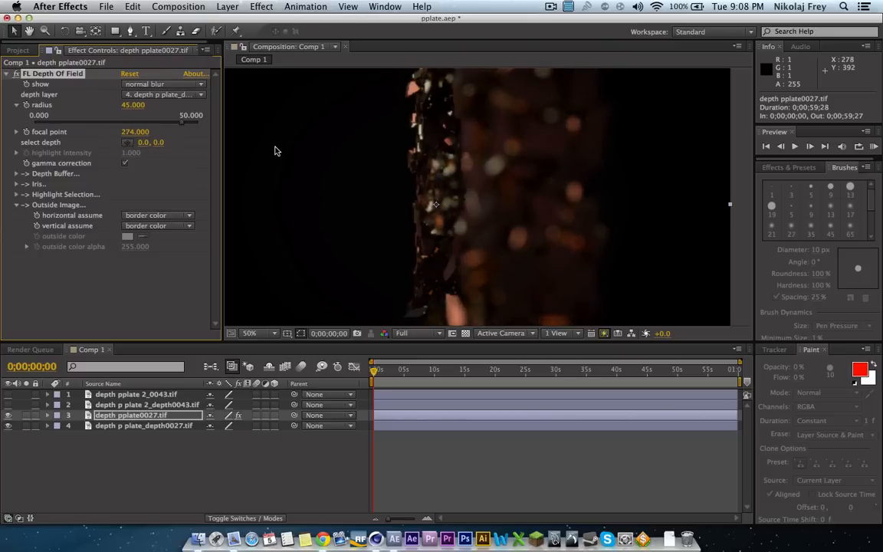
- Expand Iris, then collapse the Iris, Highlight Selection and Outside Image groups
click(161, 84)
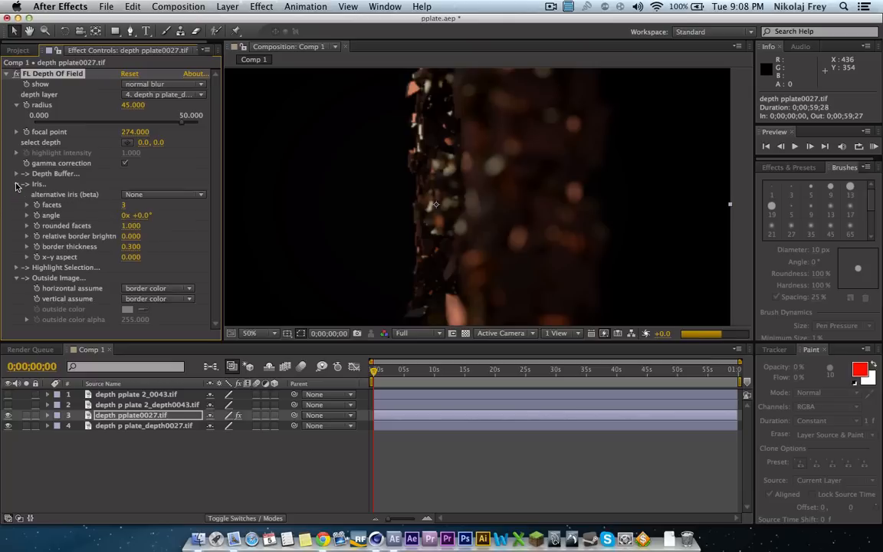
click(17, 184)
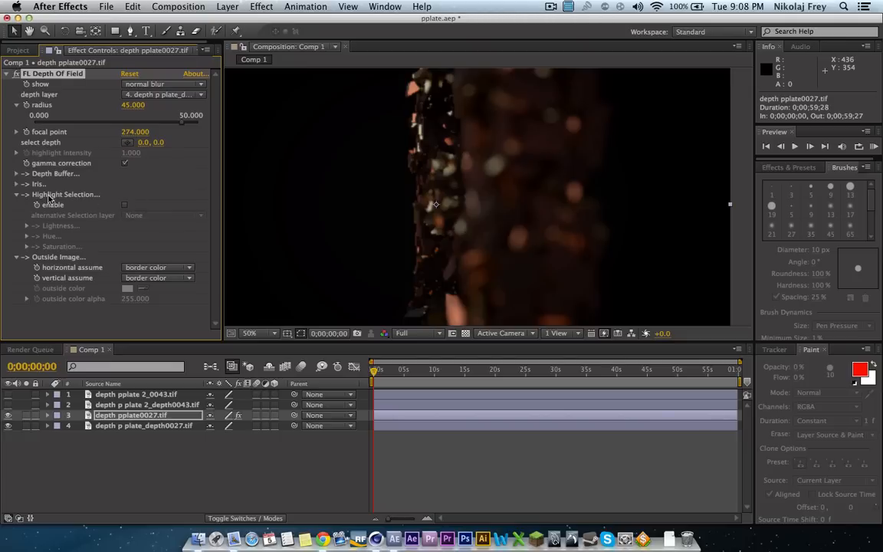
click(18, 194)
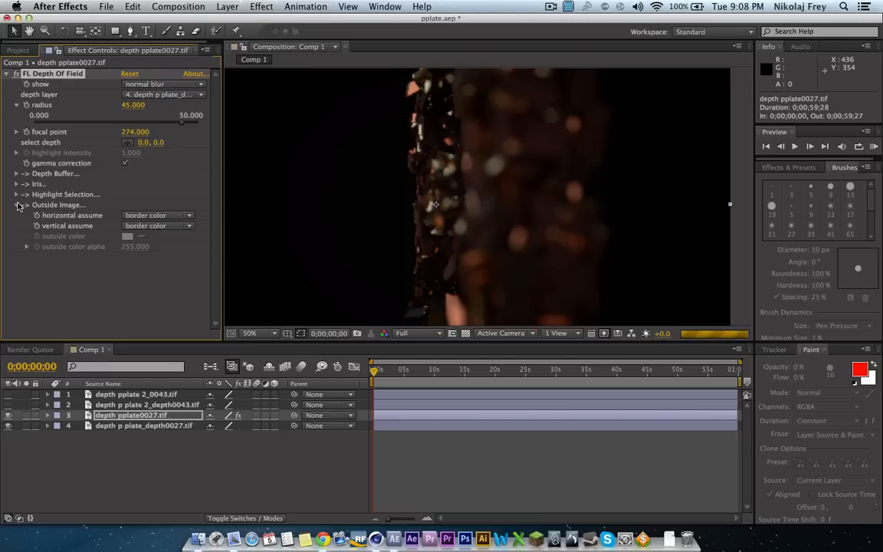
click(17, 205)
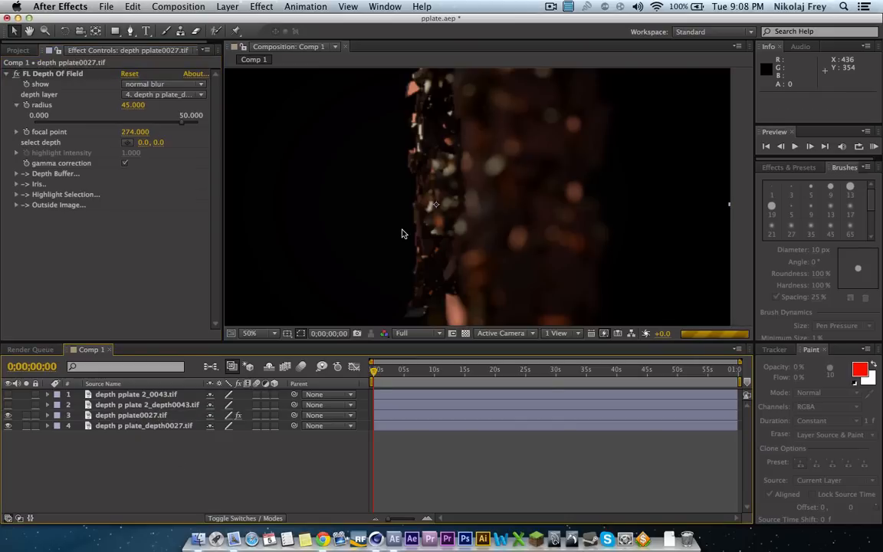
mouse_move(281, 340)
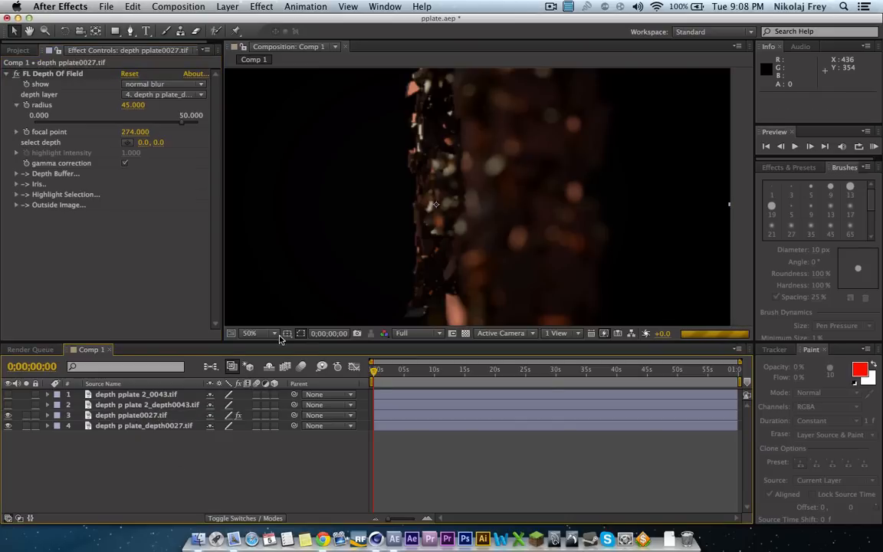
- Fit the frame in the viewer, set focal point to 250, and select the depth layer
click(253, 333)
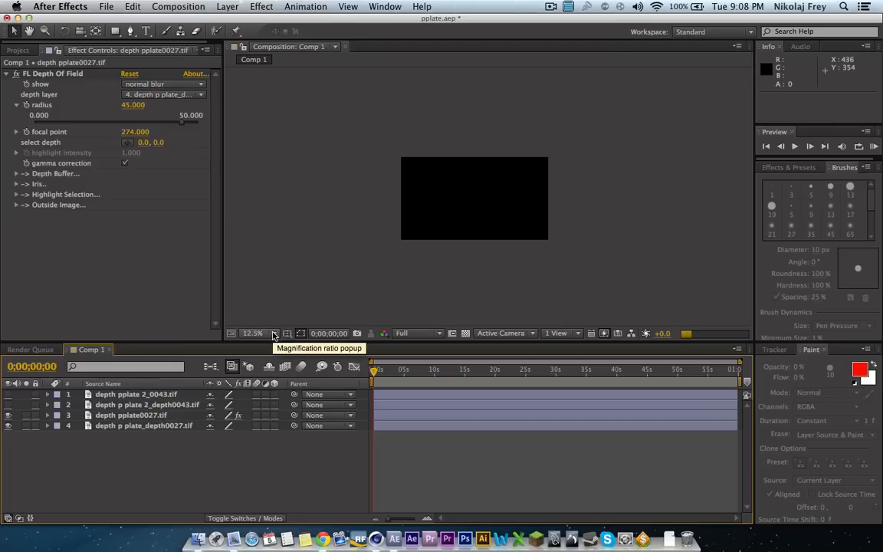
click(253, 333)
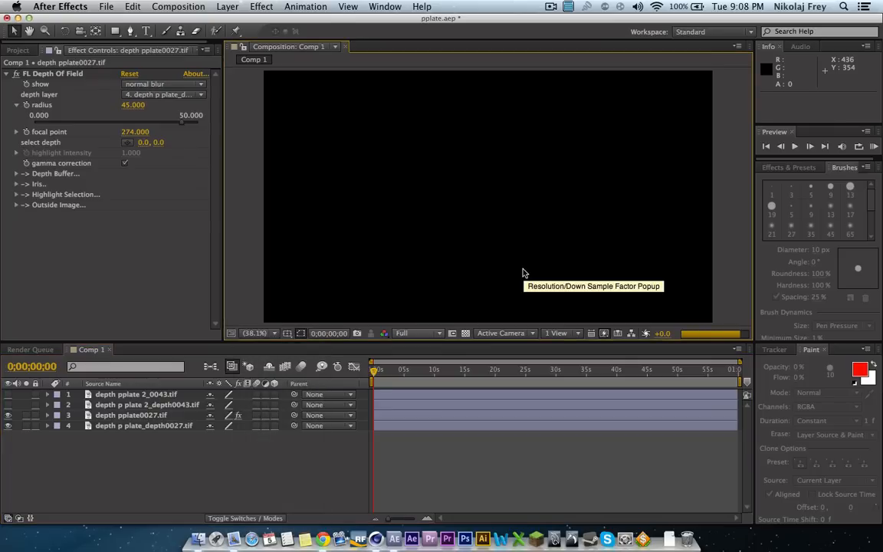
mouse_move(130, 482)
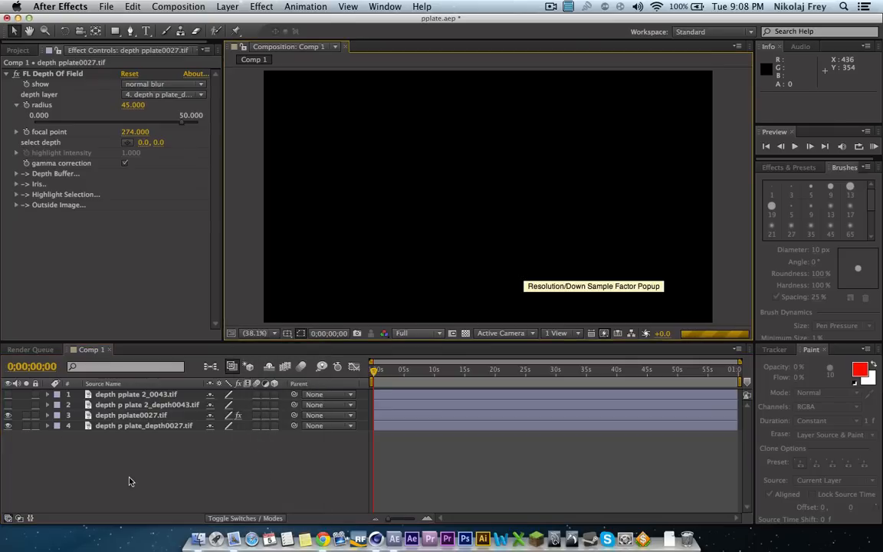
mouse_move(77, 406)
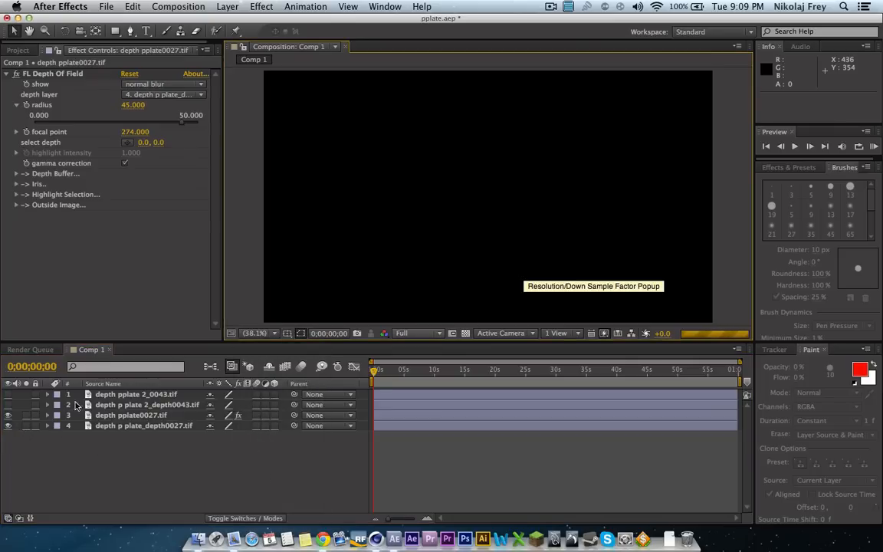
mouse_move(111, 116)
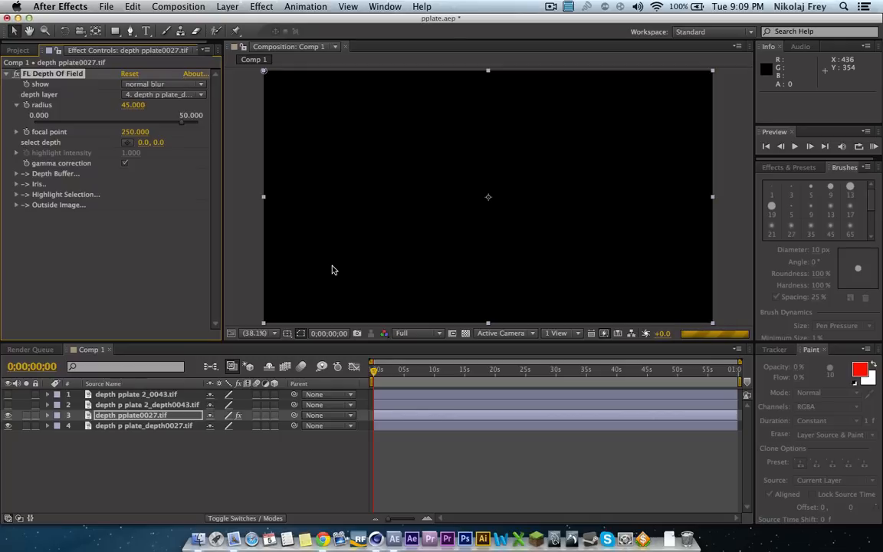
mouse_move(326, 284)
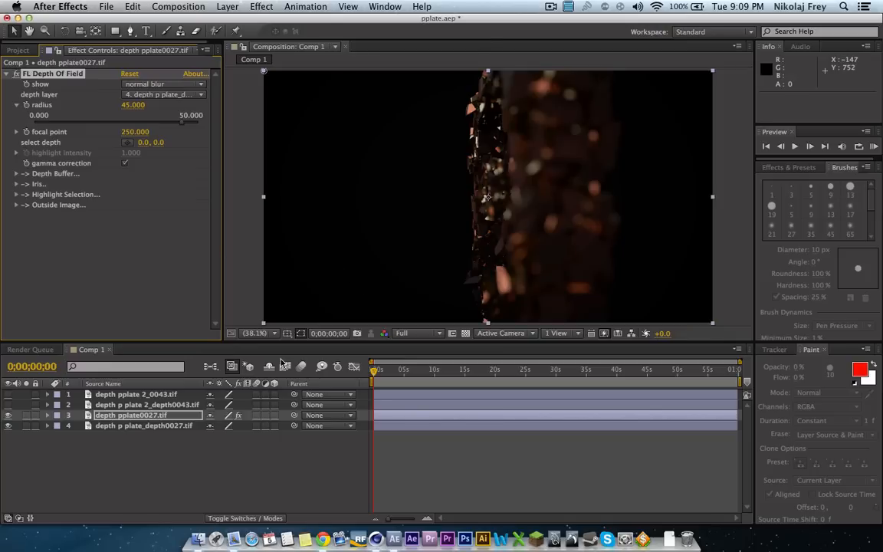
click(261, 6)
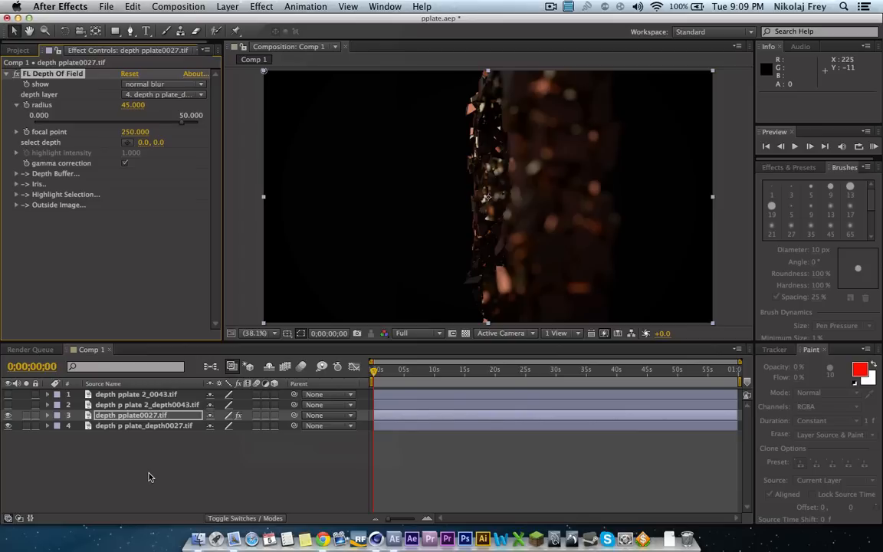
click(143, 425)
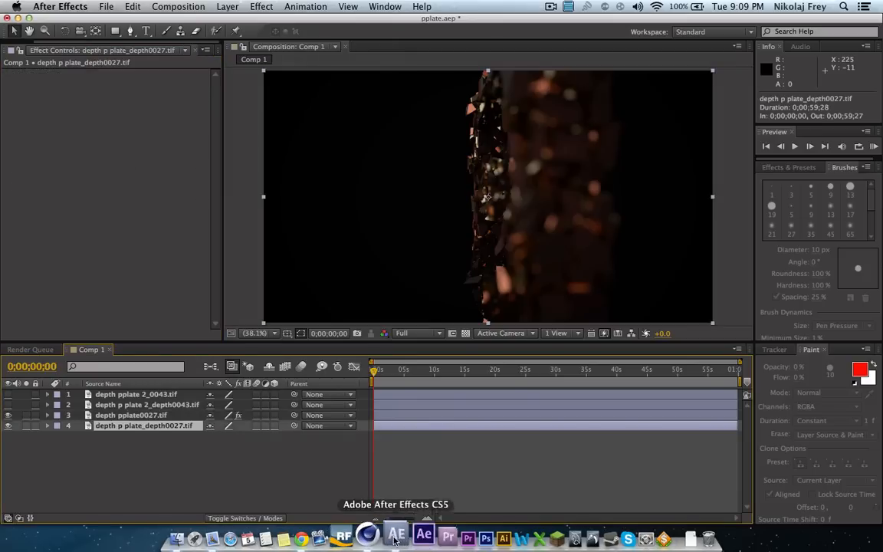
- Browse the Effect menu, show the Project panel, and hide layer 3 to isolate the depth pass
click(262, 6)
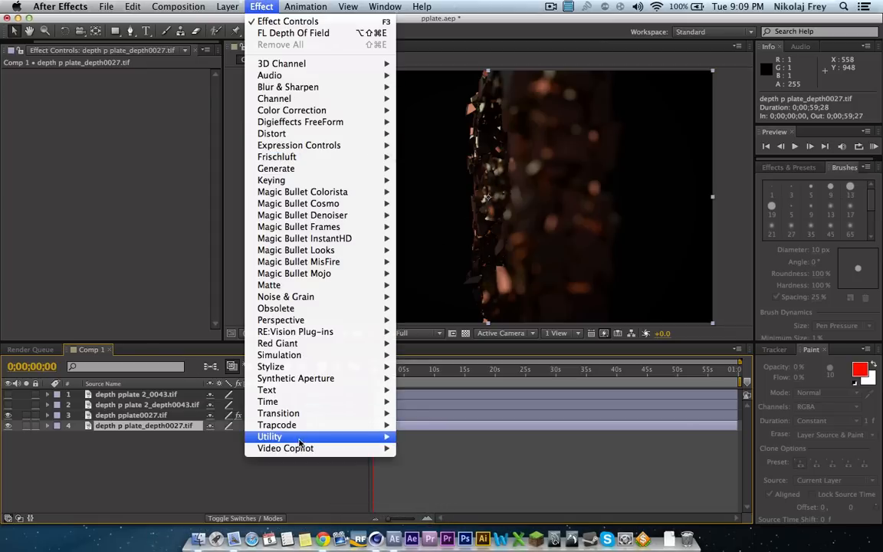
mouse_move(278, 343)
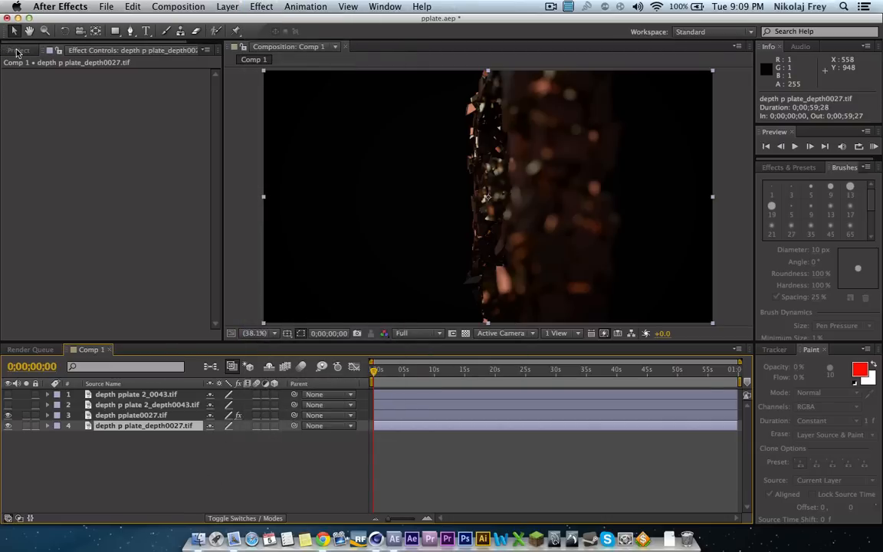
click(18, 50)
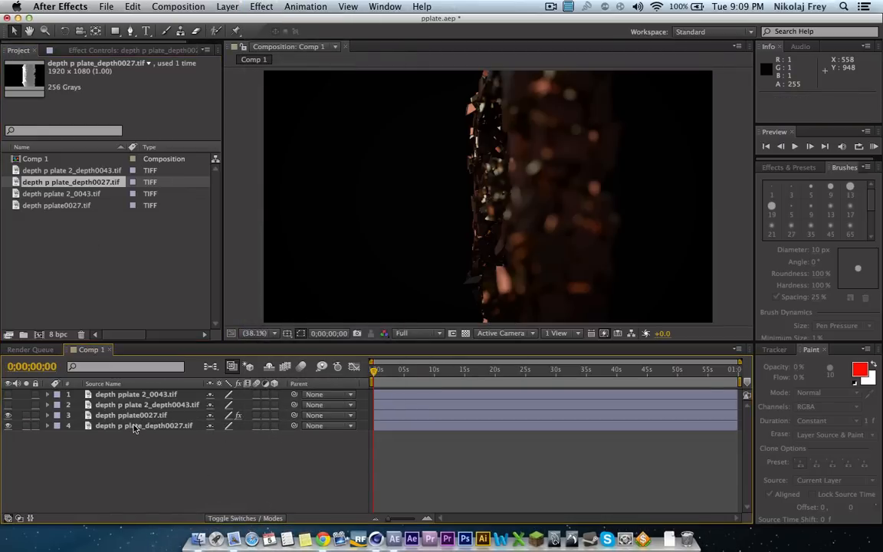
click(144, 425)
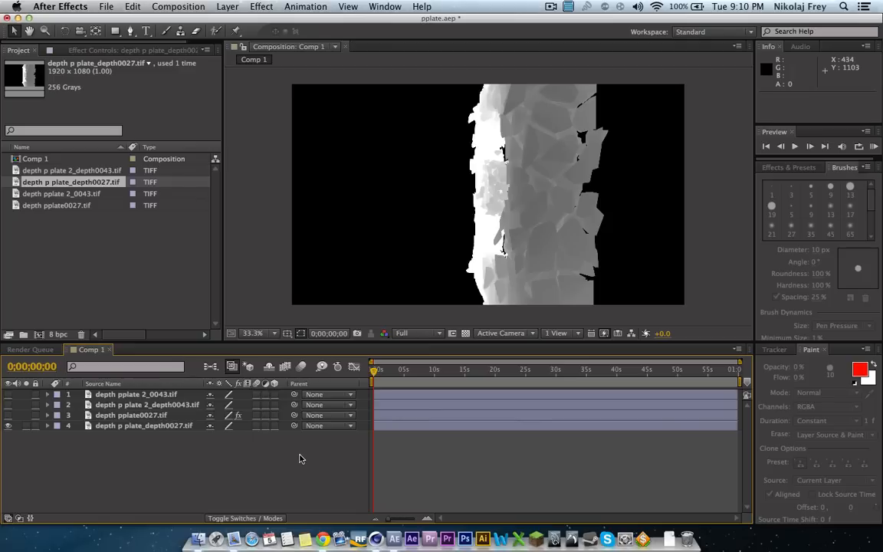
mouse_move(301, 446)
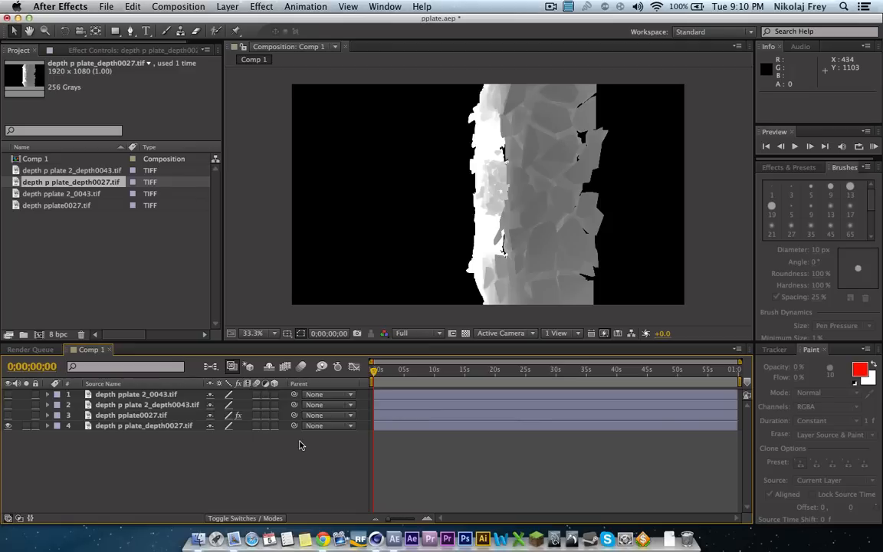